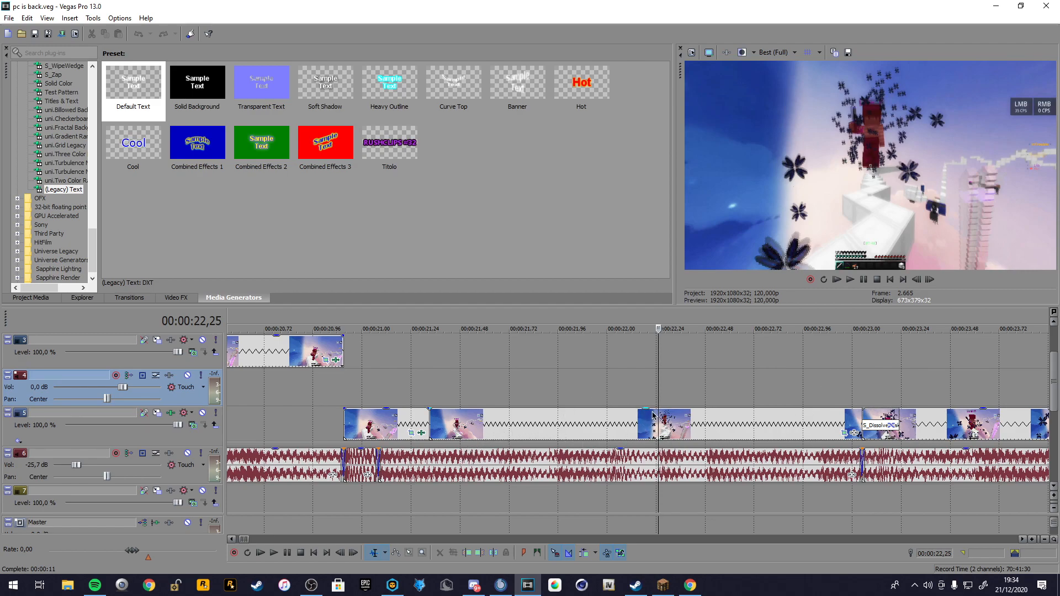
mouse_move(615, 442)
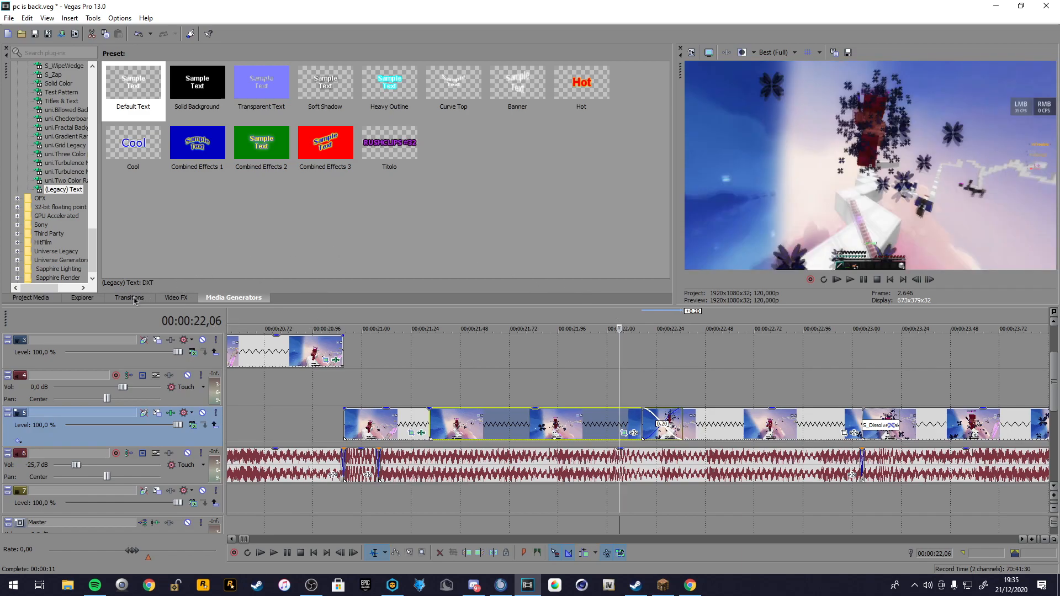
- Show the Transitions list and scroll down toward the S_WipeFlux wipe effects
left_click(128, 297)
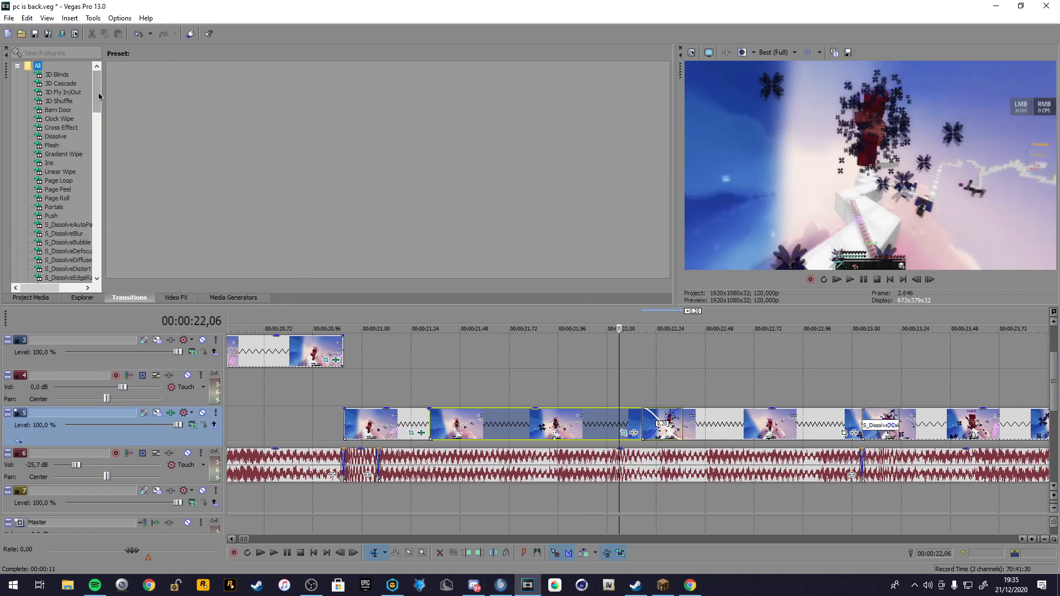
scroll("down", 3)
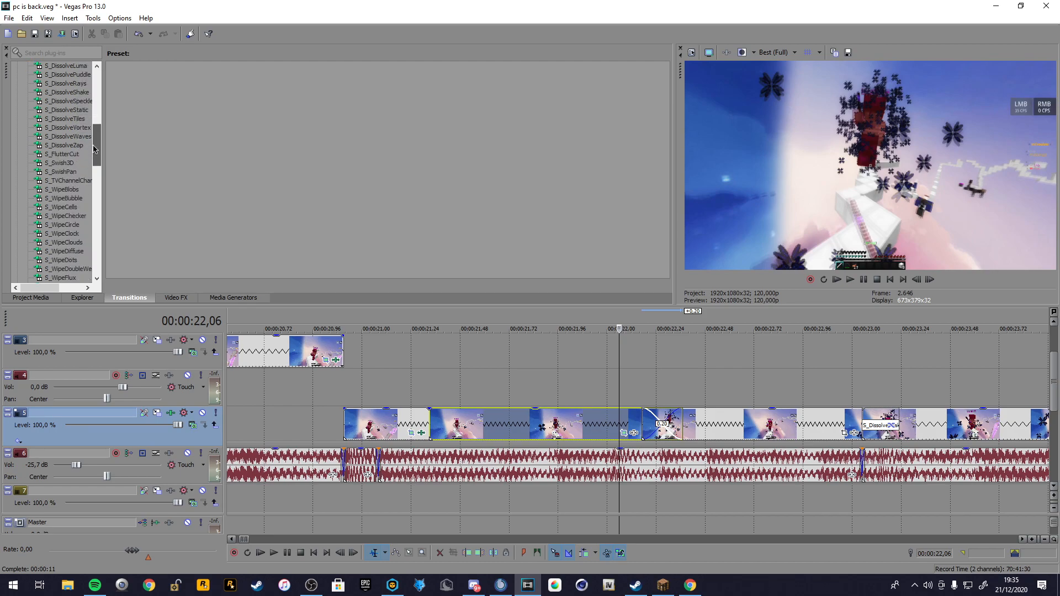
scroll("down", 3)
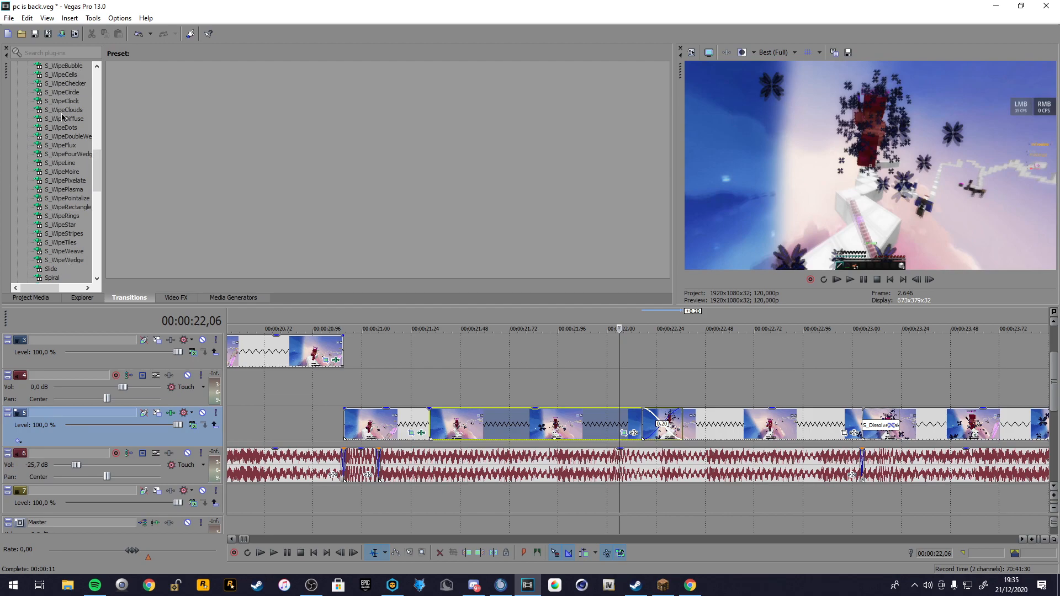
mouse_move(666, 424)
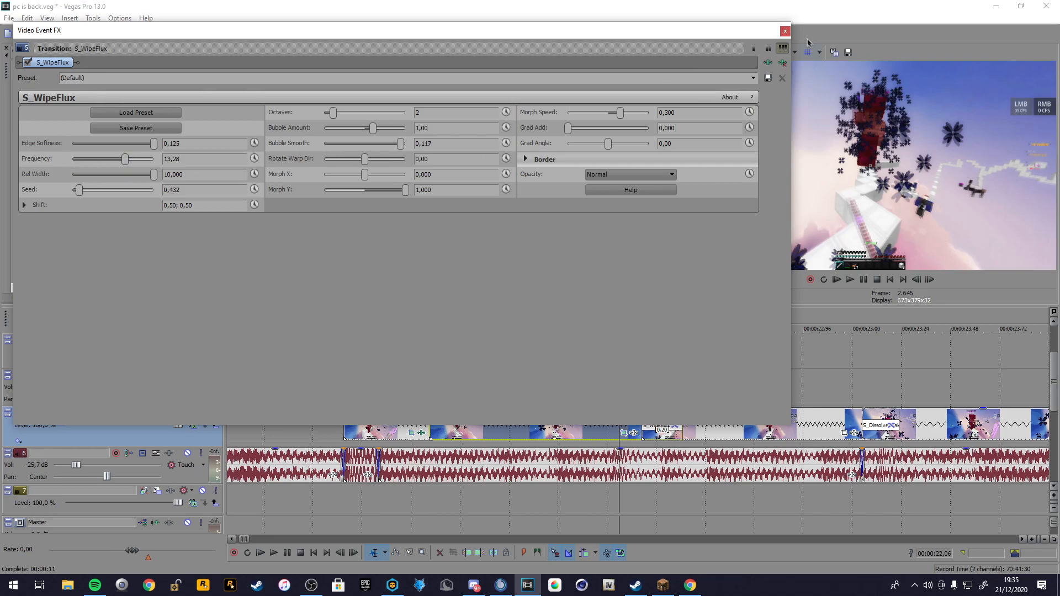
left_click(784, 31)
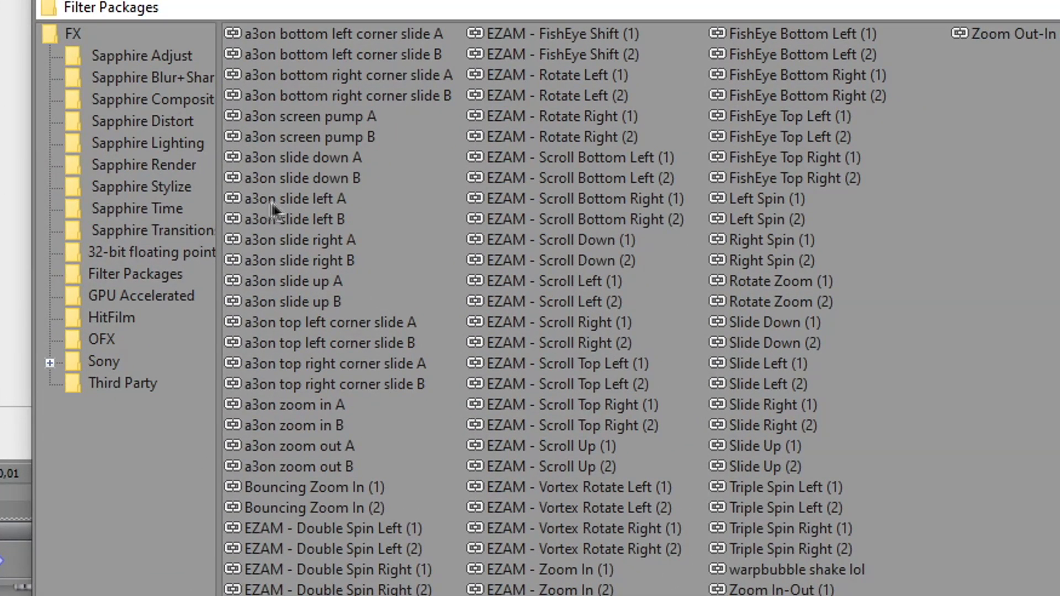
mouse_move(341, 228)
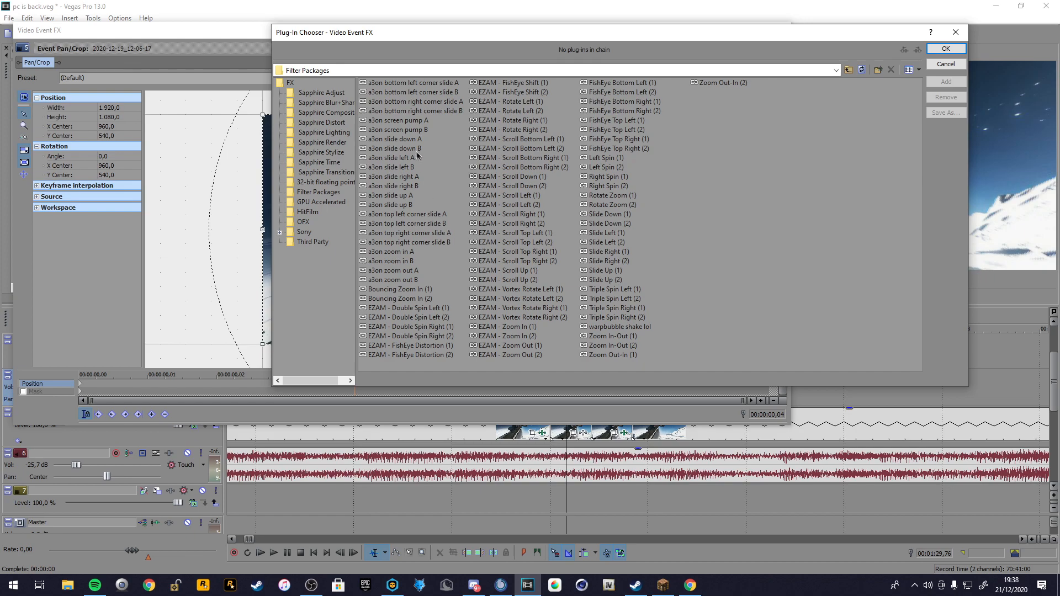
mouse_move(615, 456)
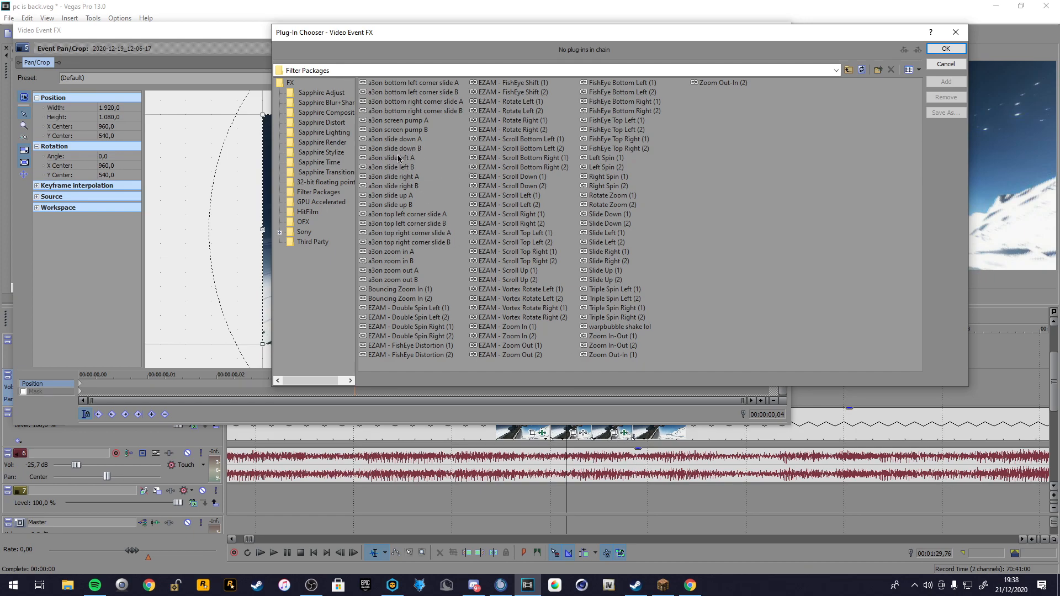
- Pick the a3on slide left A filter package in the Plug-In Chooser
left_click(390, 158)
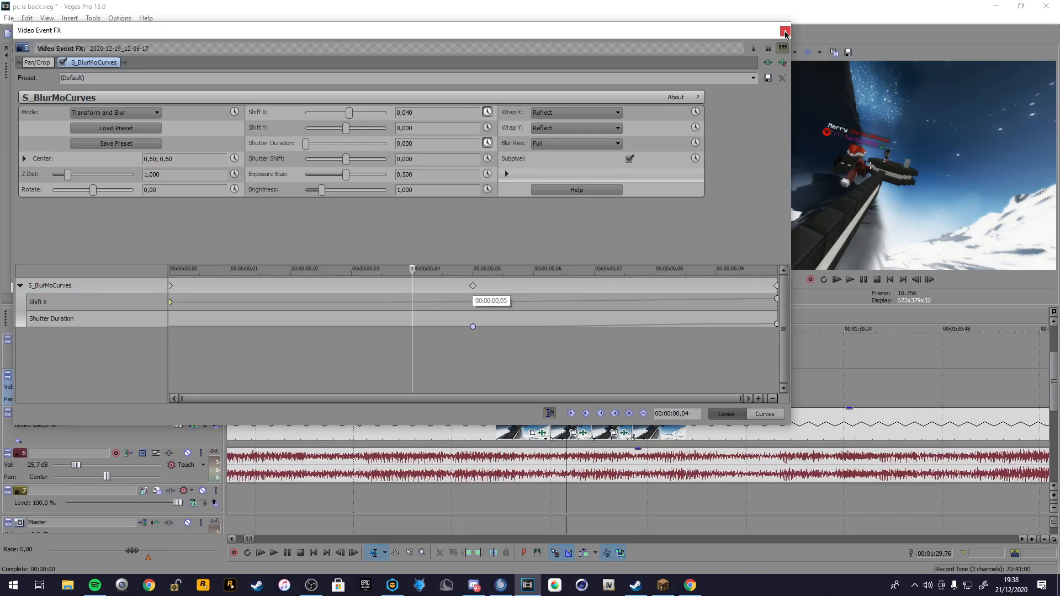
- Close the Video Event FX window, keeping the S_BlurMoCurves shake on the clip
left_click(784, 32)
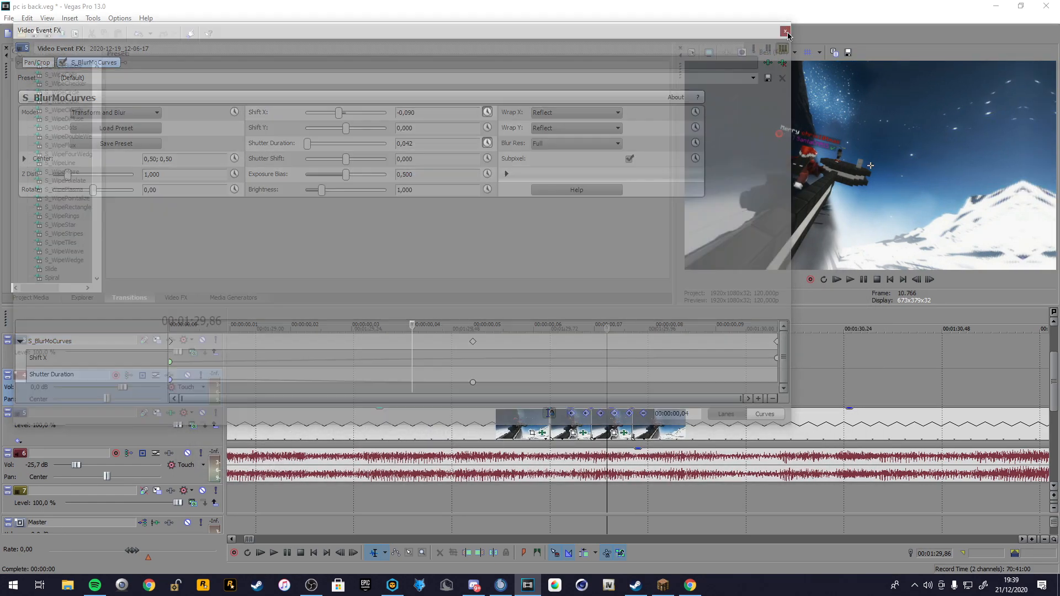
left_click(785, 32)
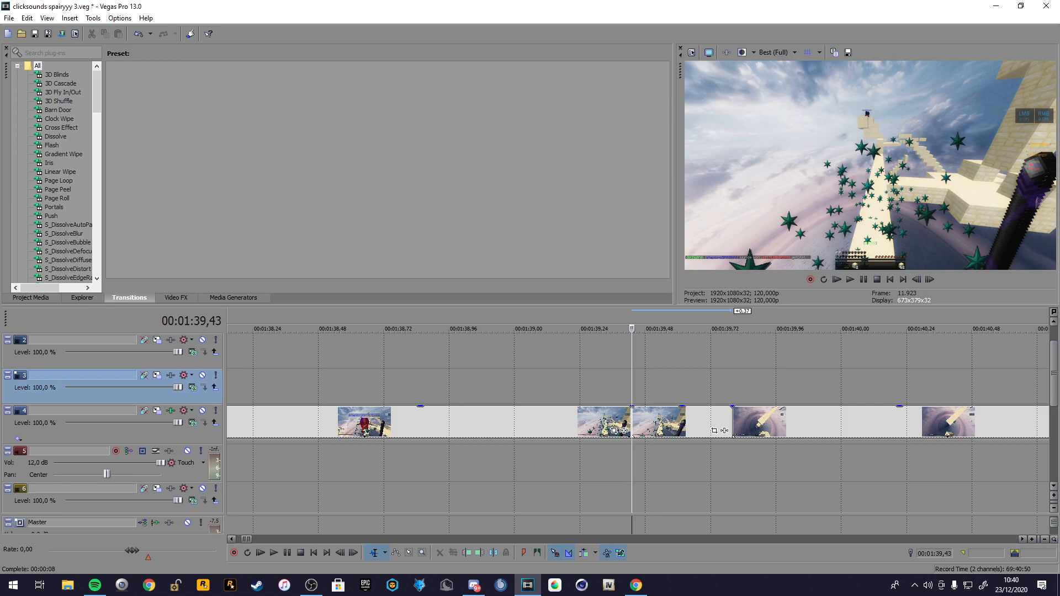
mouse_move(1043, 154)
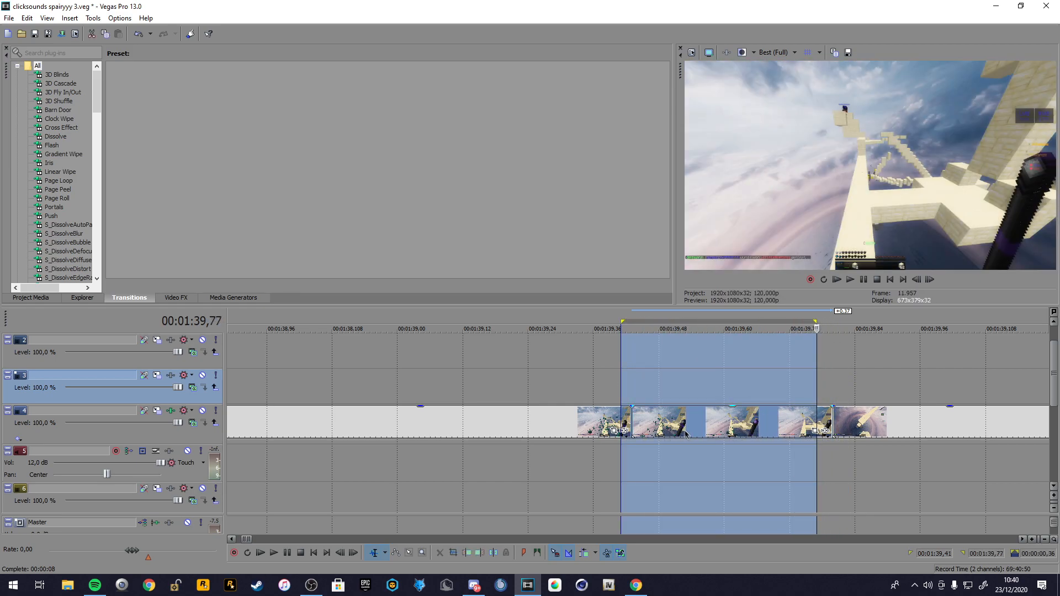
- Paste the copied sword clips onto a new lower video track and deselect them
left_click(689, 423)
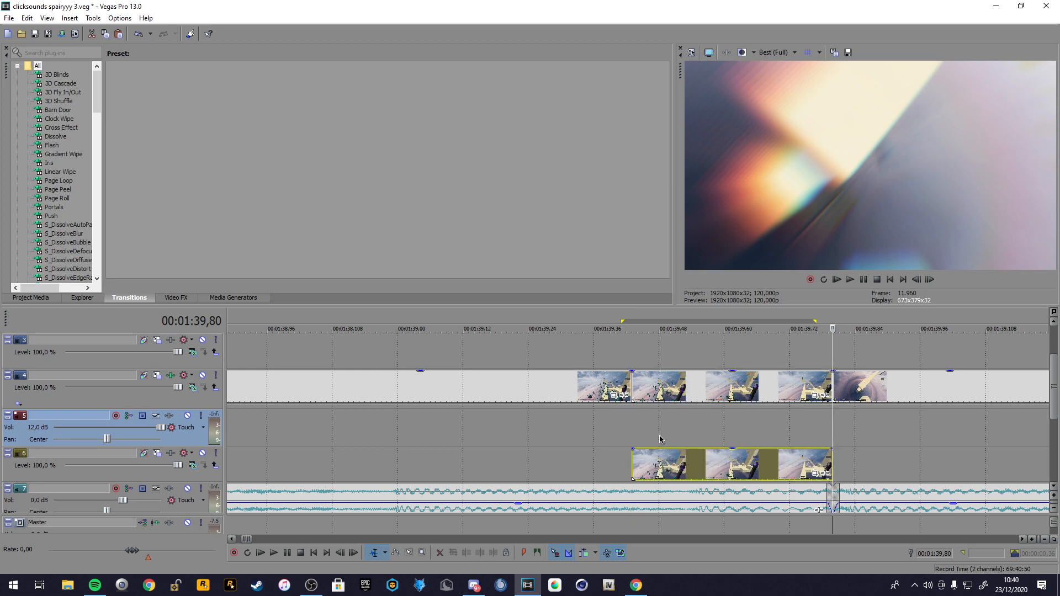
left_click(630, 329)
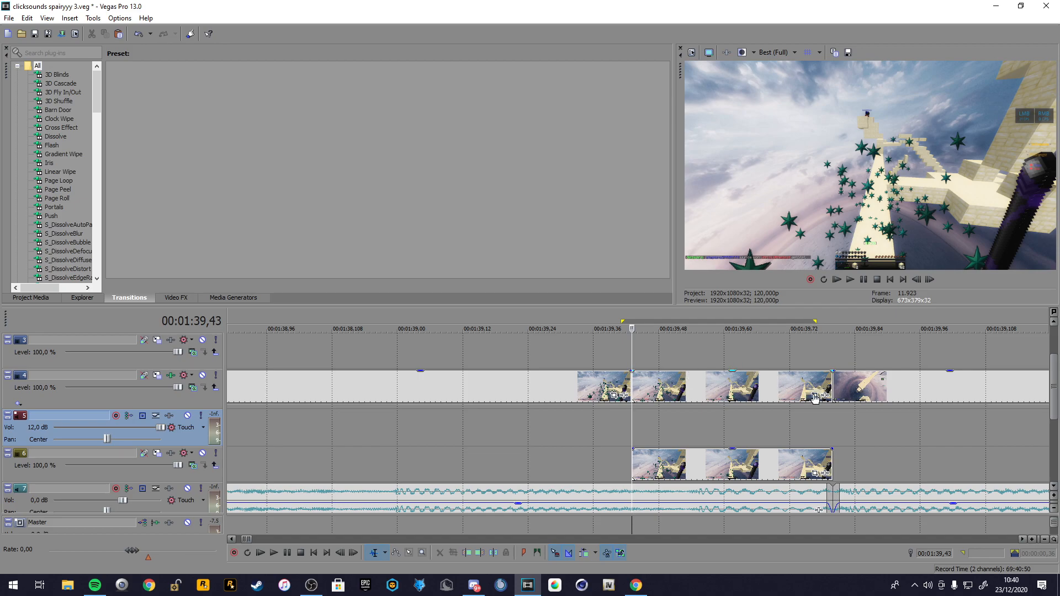
- Select the upper sword clip and place the first Bezier mask points along the sword's edge
left_click(815, 398)
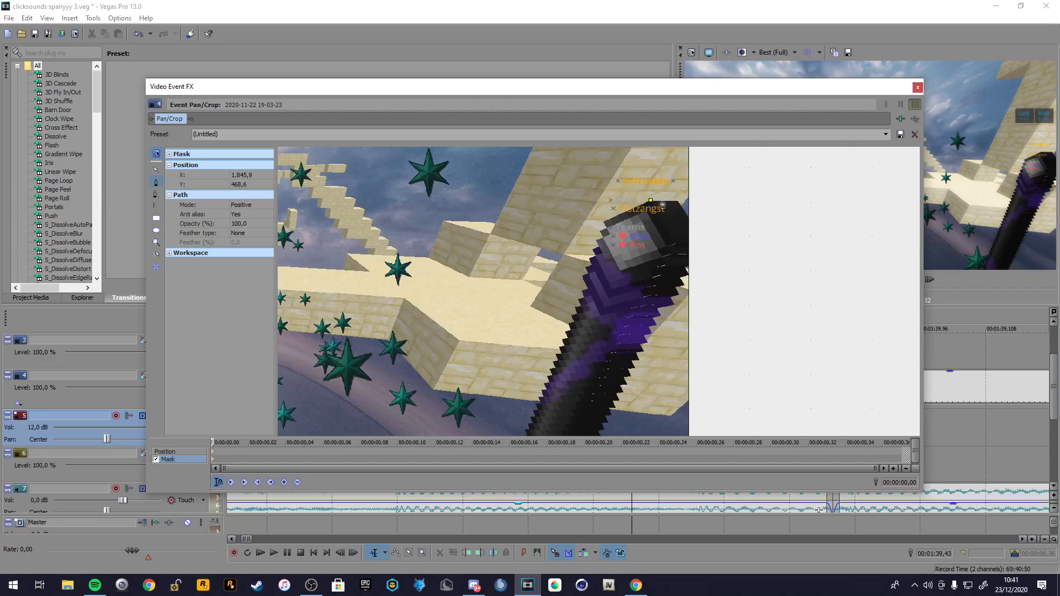
left_click_drag(650, 201, 688, 222)
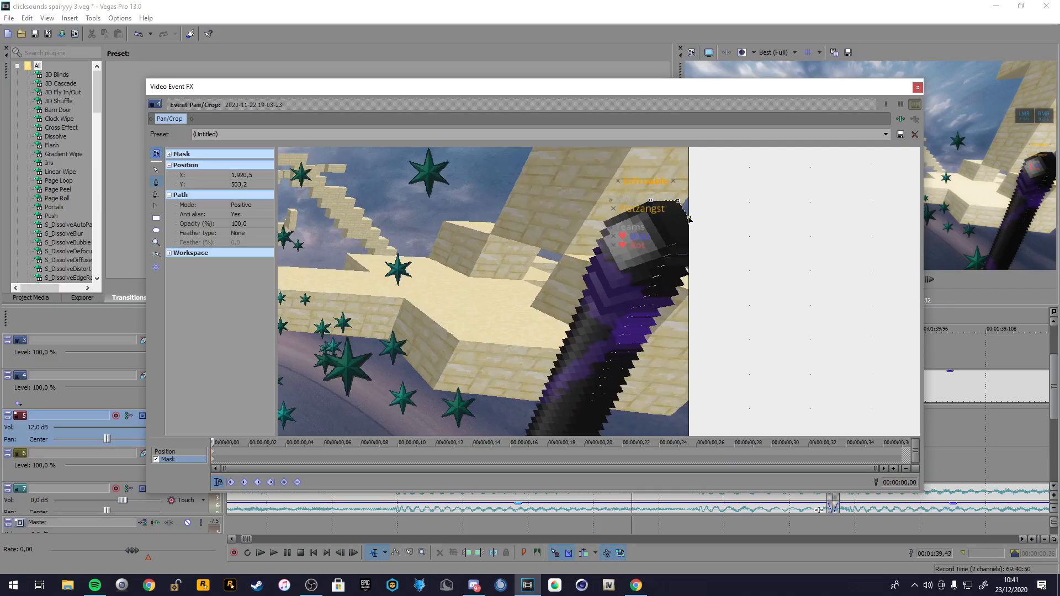
left_click_drag(686, 216, 685, 284)
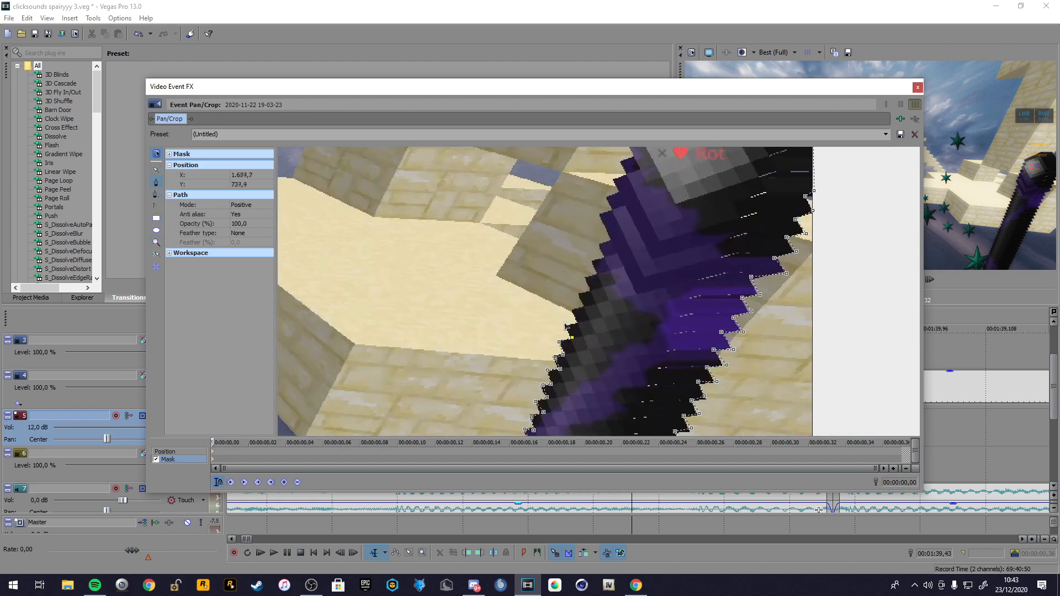
- Trace the remaining mask points down the blade and close the path around the sword
left_click_drag(564, 331, 622, 160)
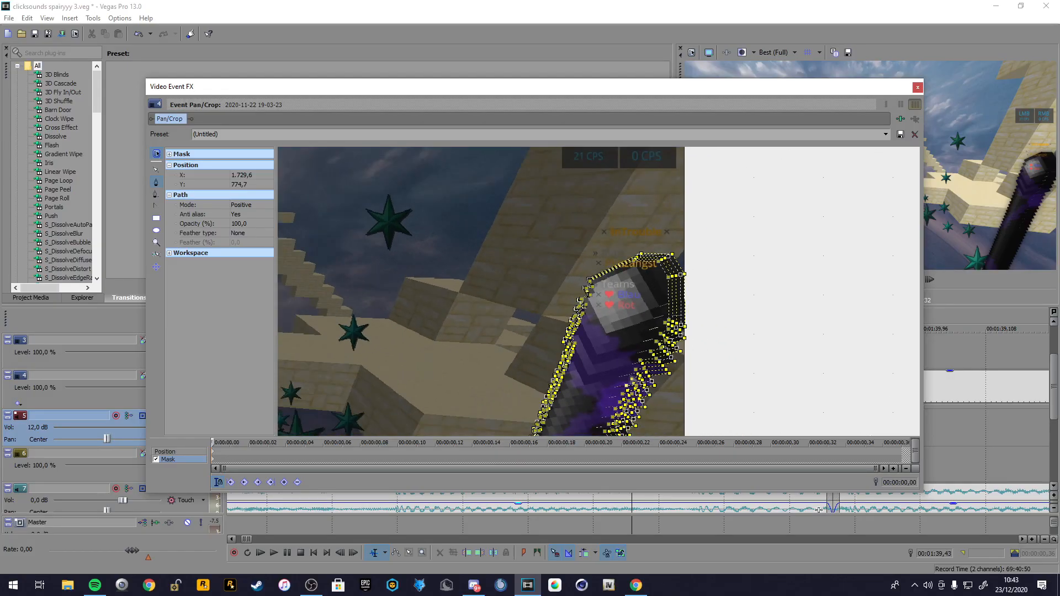
left_click(917, 87)
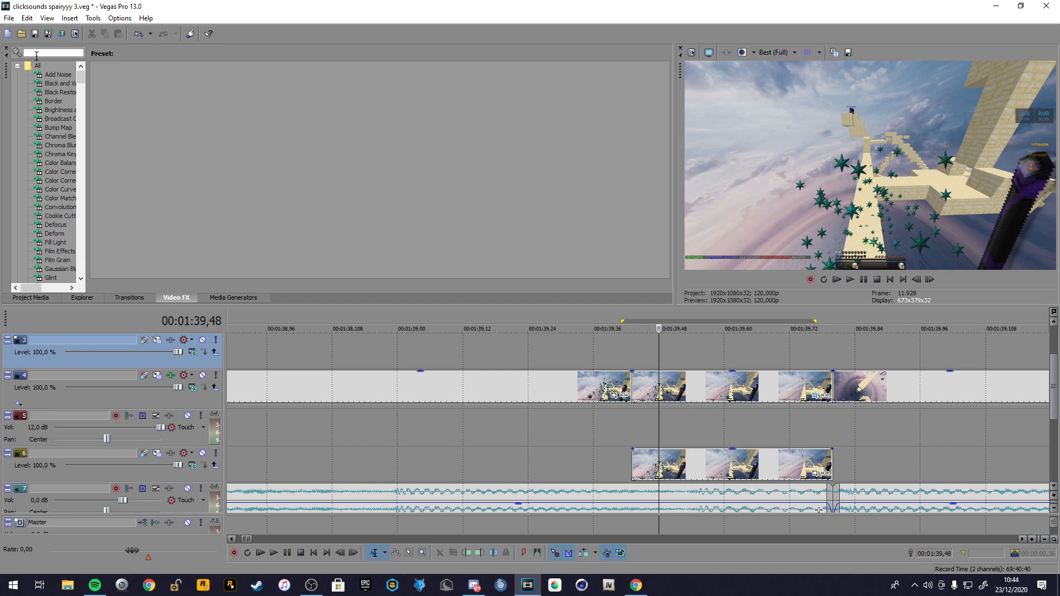
- Search Video FX for 'uni.Ecto' and pick the uni.Ecto glow effect for the sword clip
type("uni.Ecto")
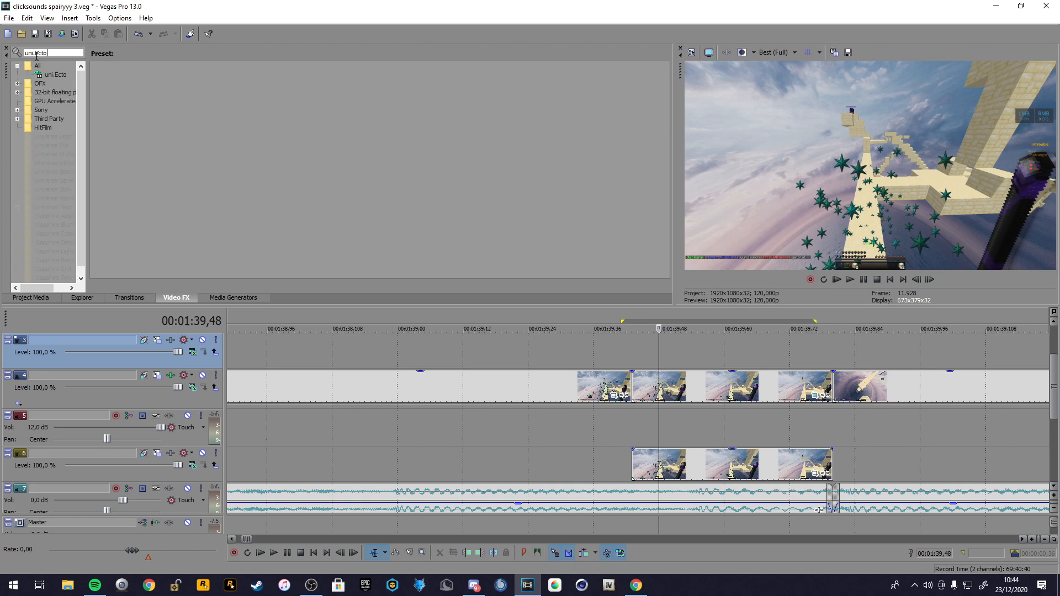
left_click(54, 74)
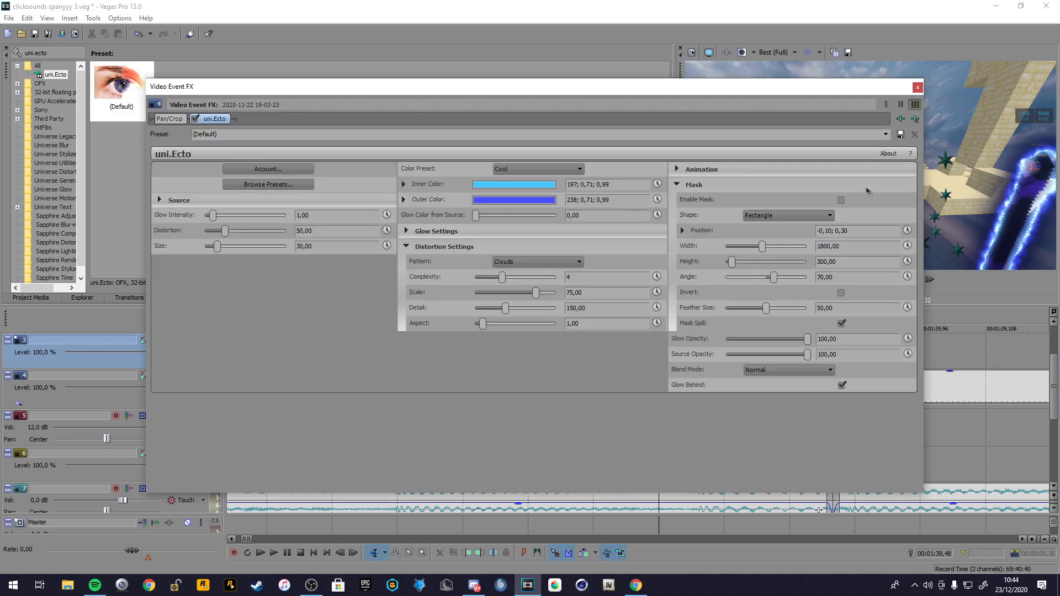
mouse_move(1015, 246)
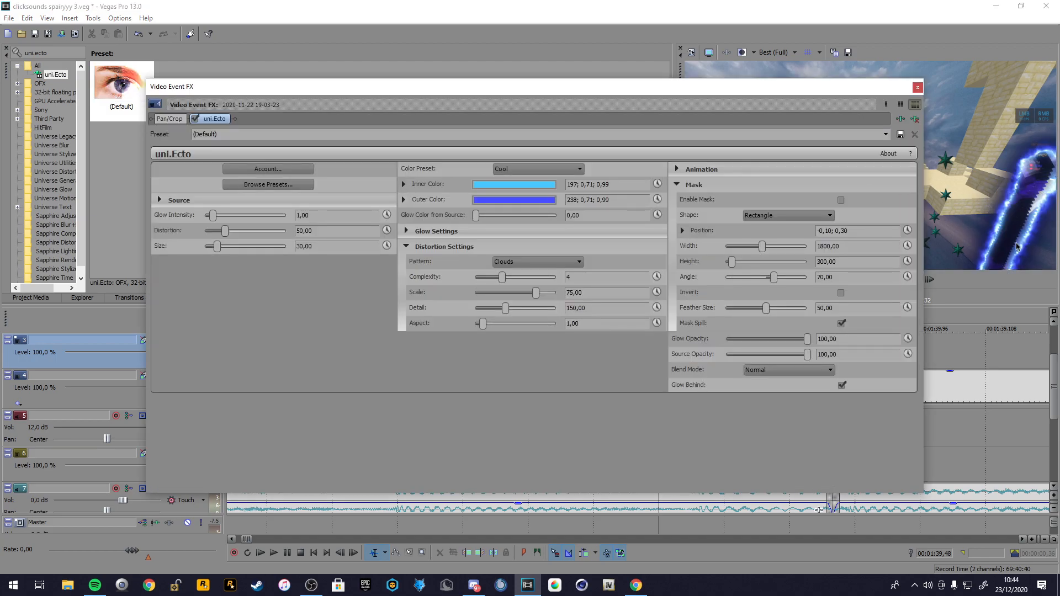
left_click_drag(213, 215, 218, 215)
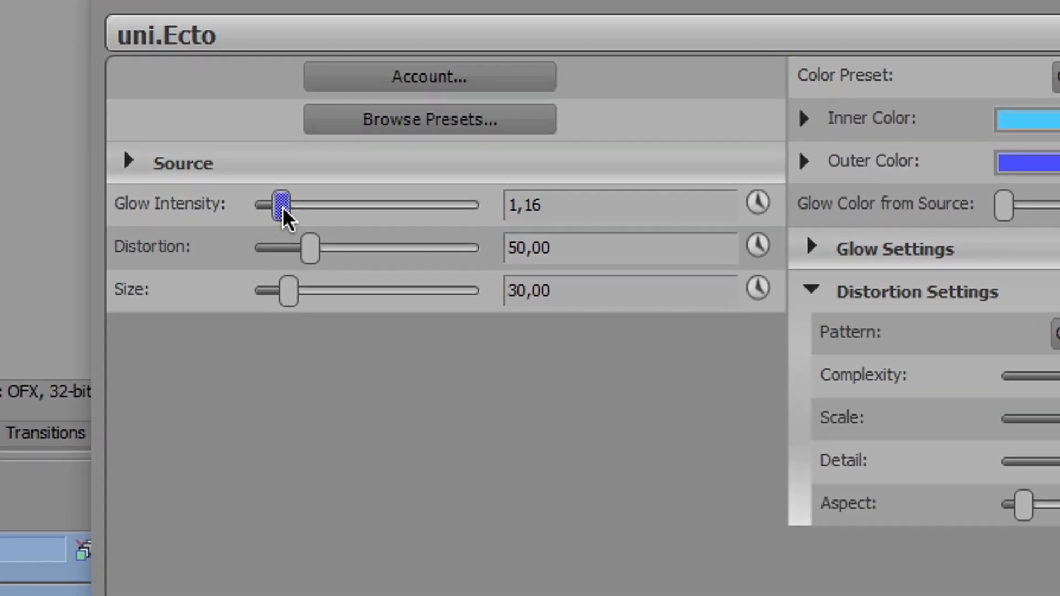
left_click_drag(281, 204, 294, 203)
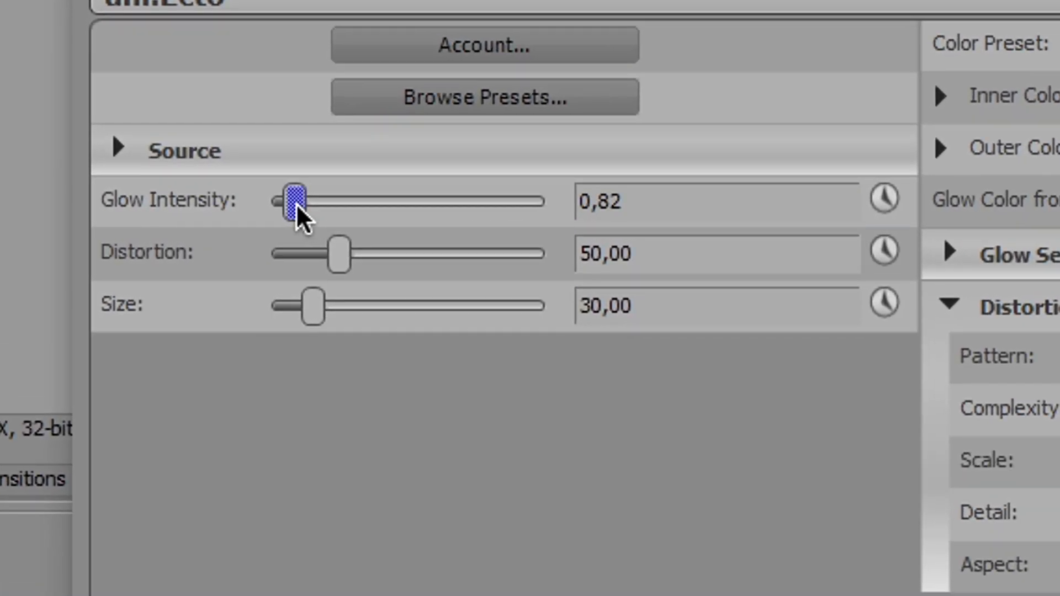
left_click_drag(290, 201, 284, 201)
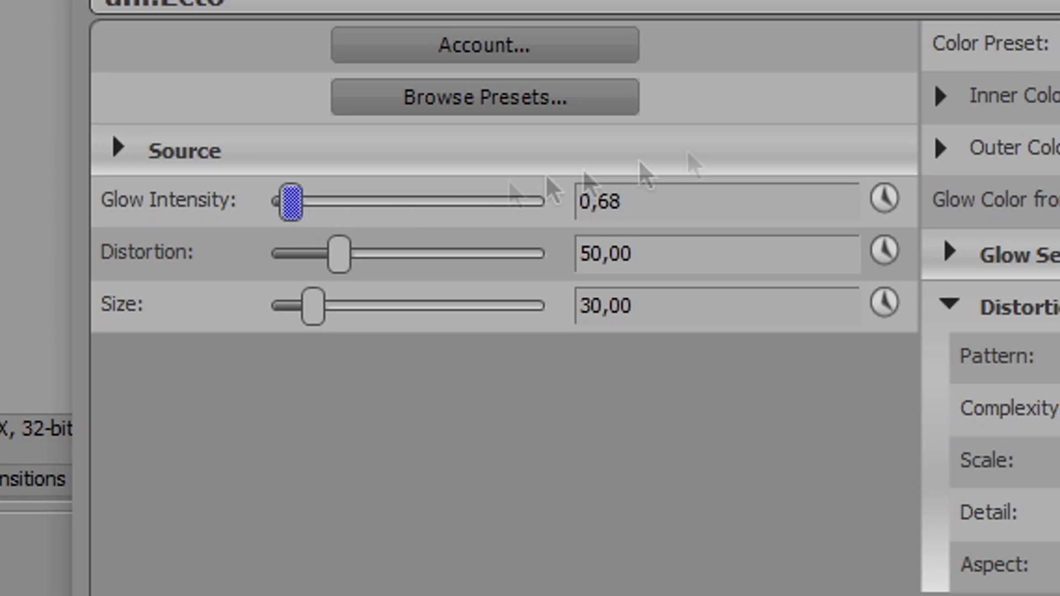
left_click_drag(283, 216, 287, 216)
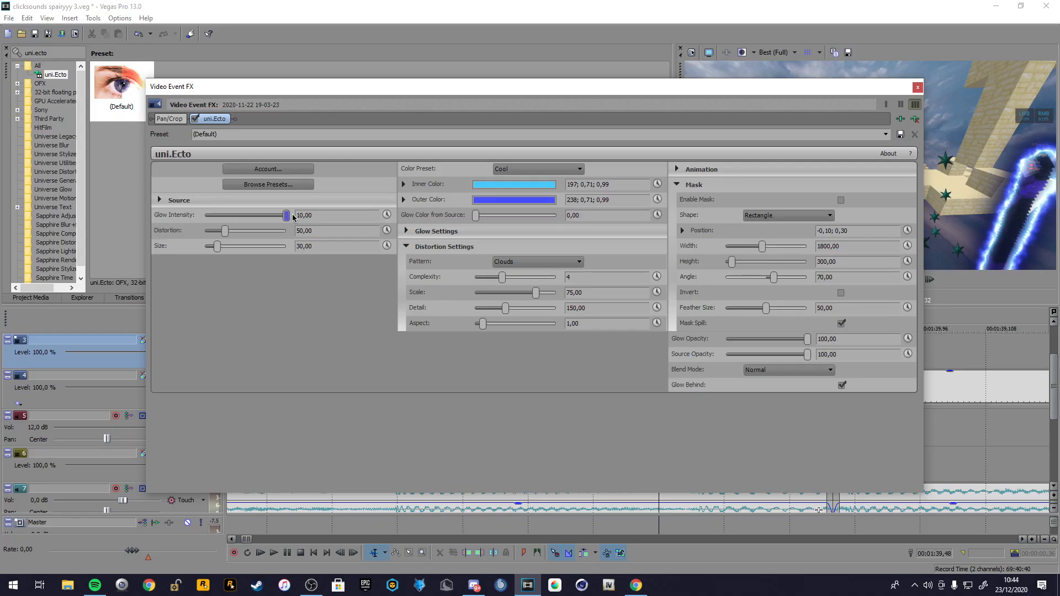
left_click_drag(285, 215, 223, 215)
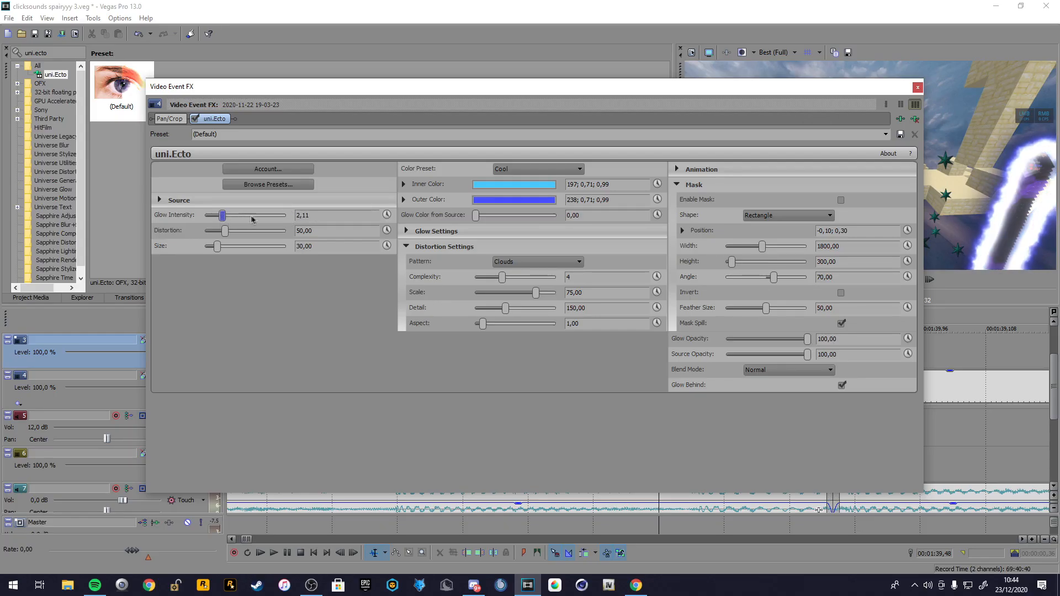
left_click_drag(223, 216, 208, 216)
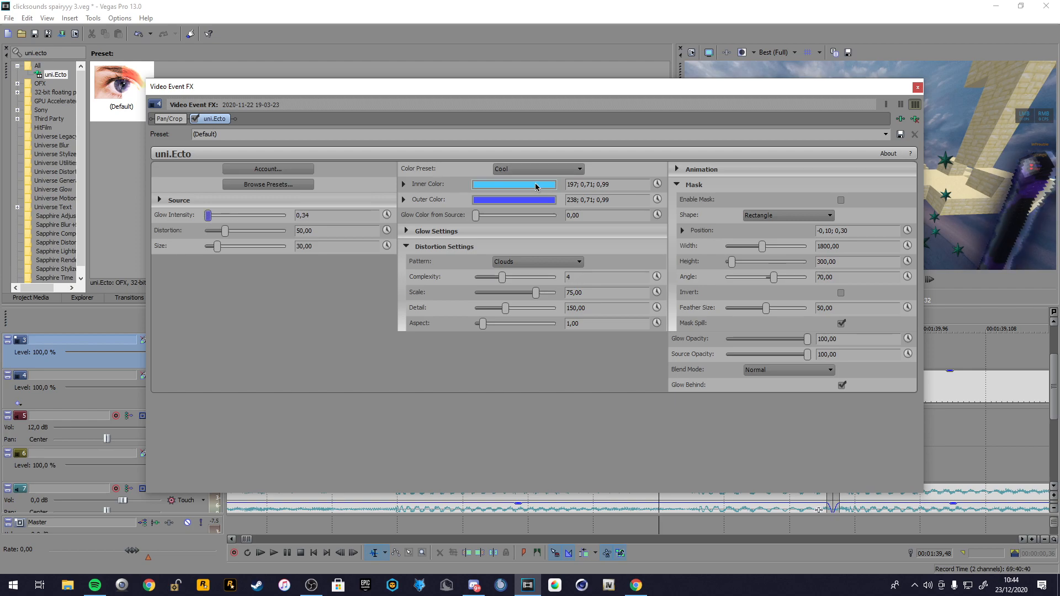
left_click(513, 185)
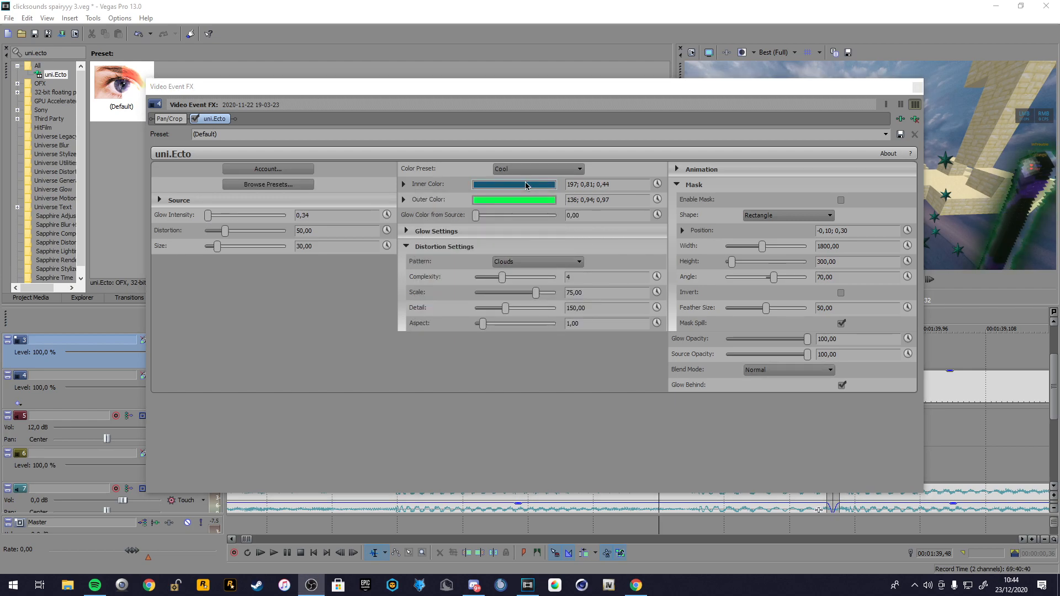
left_click(513, 184)
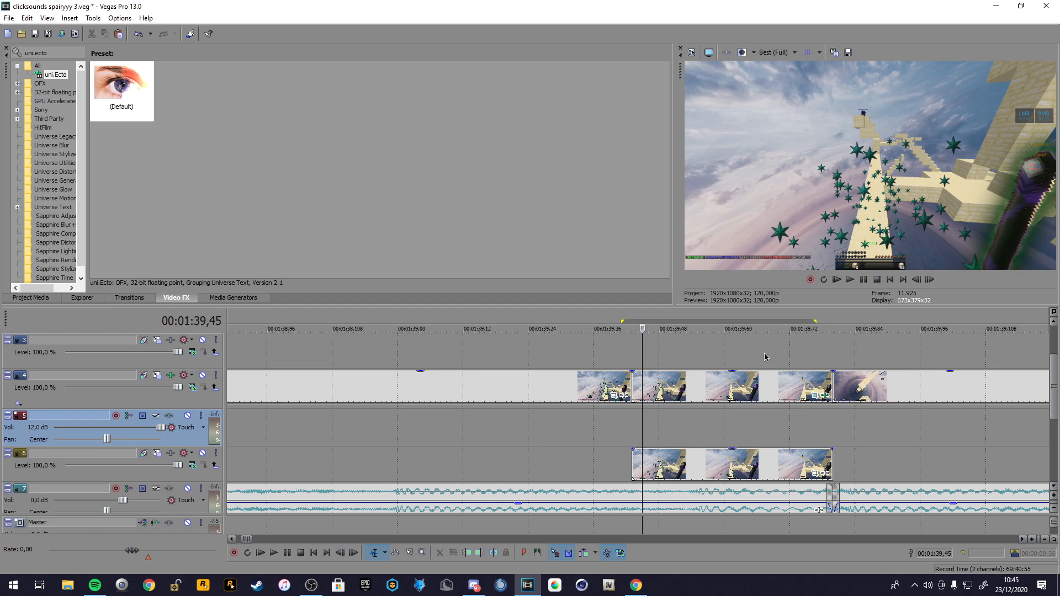
left_click(703, 465)
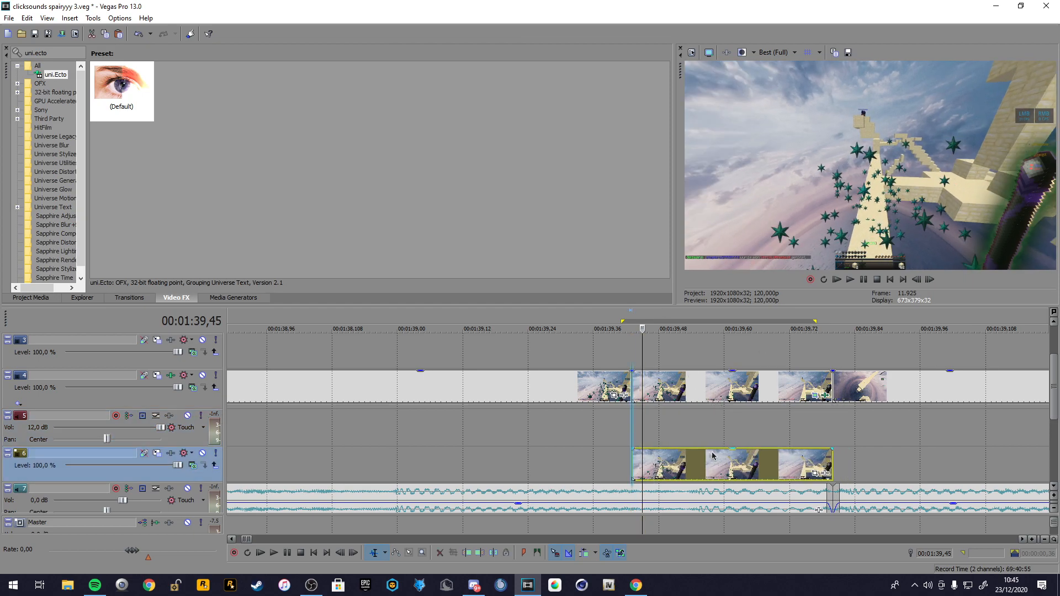
mouse_move(758, 458)
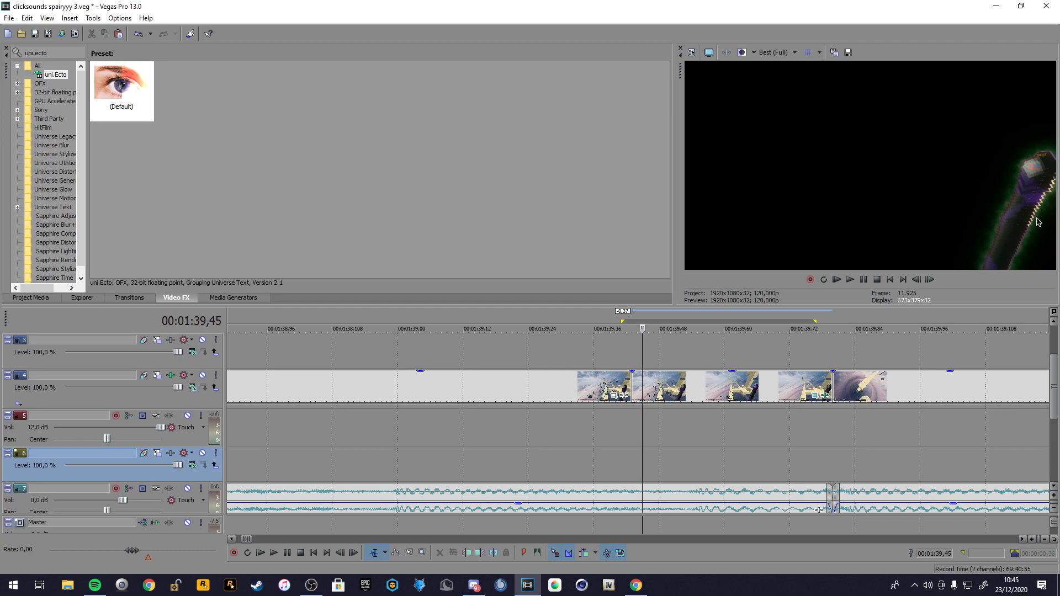
mouse_move(656, 480)
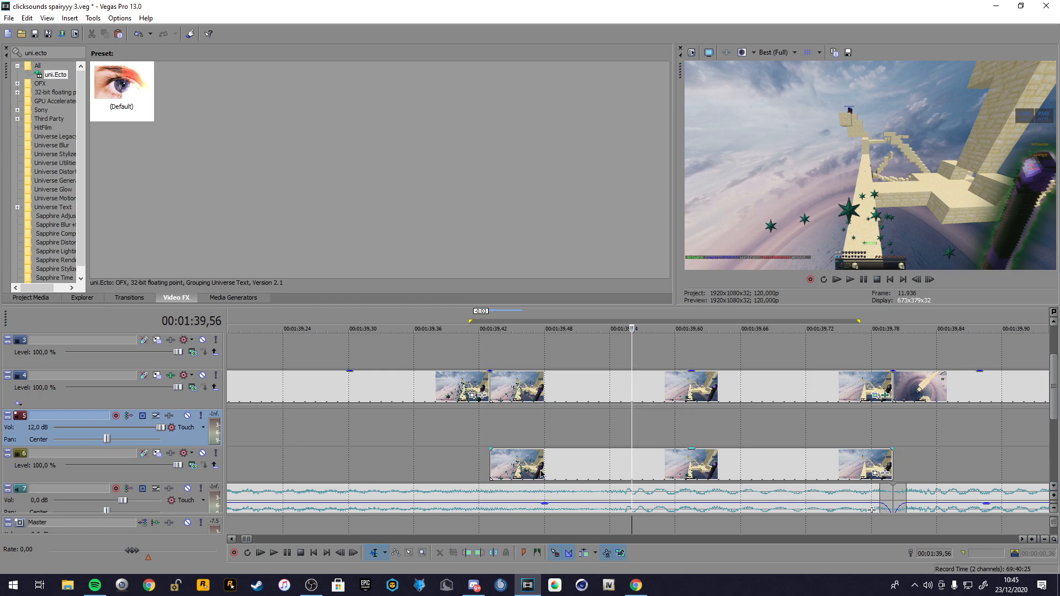
- Open the pc is back.veg project
left_click(689, 463)
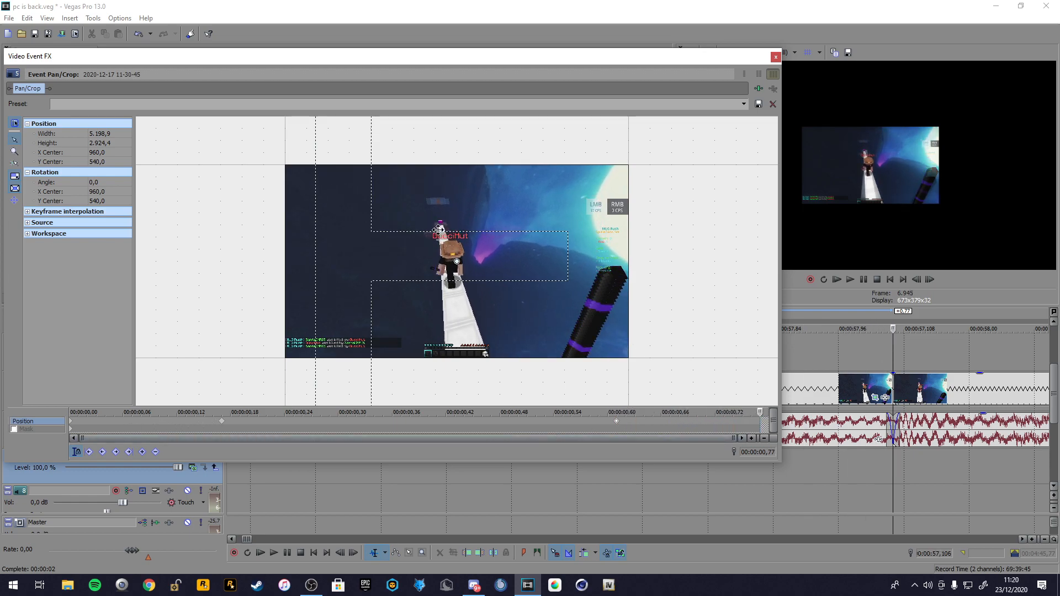
- Search Video FX for 'wa', show the Wave effect's presets and choose Chris
right_click(439, 230)
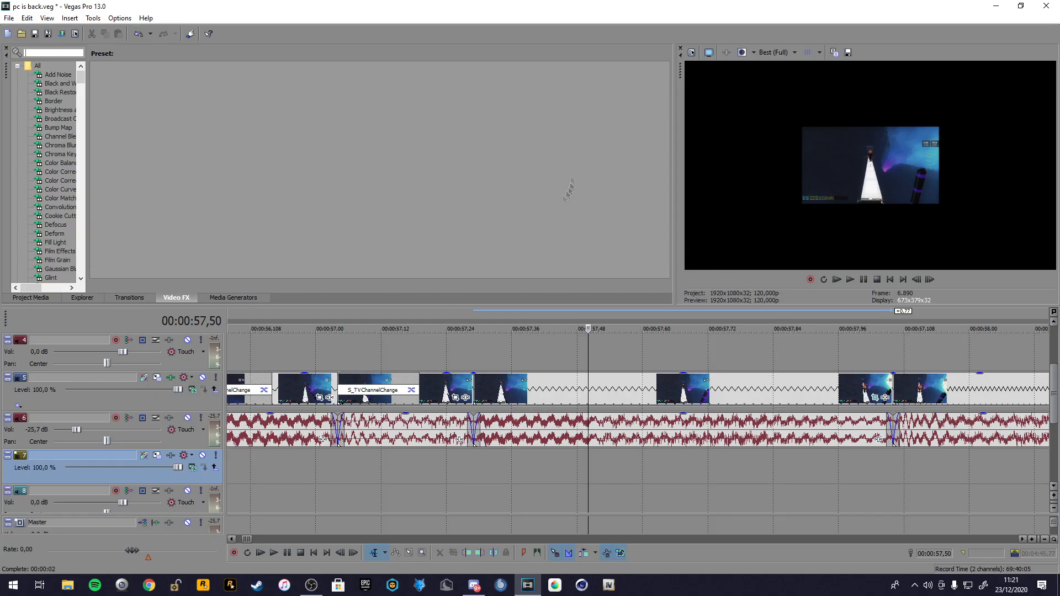
type("wave")
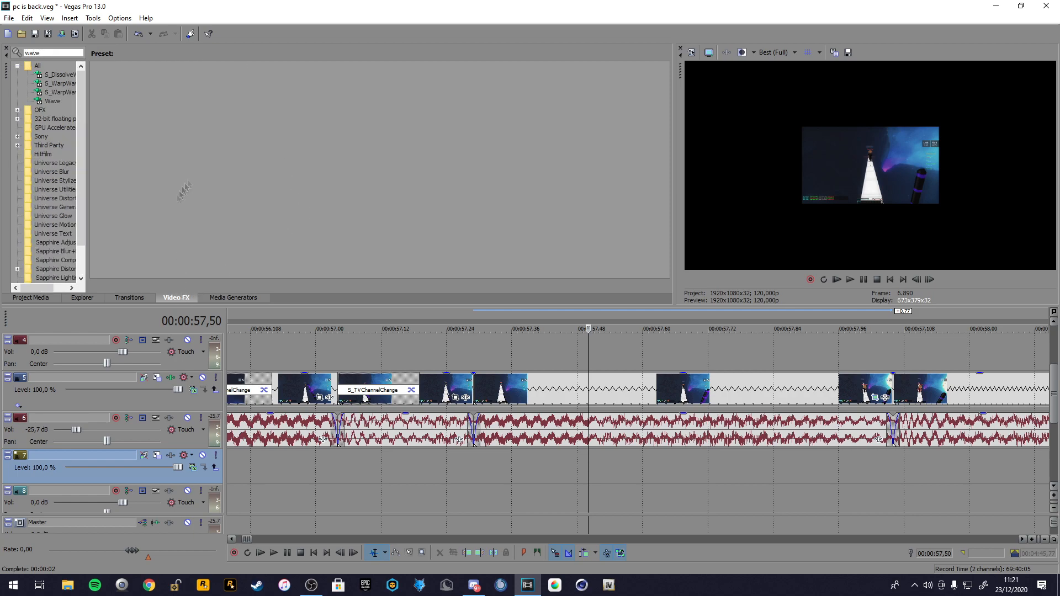
left_click(52, 100)
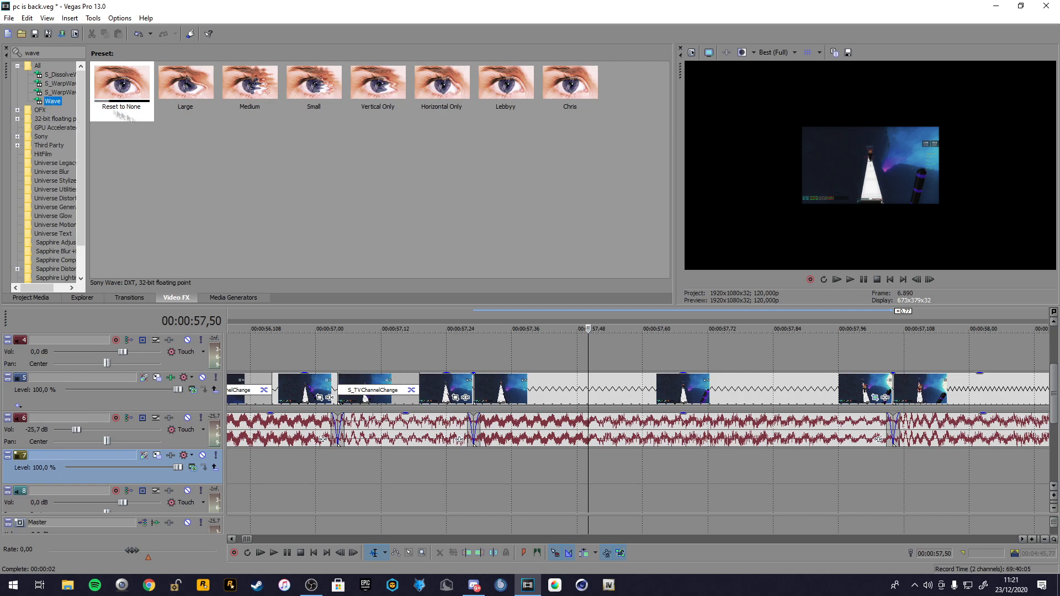
left_click(570, 83)
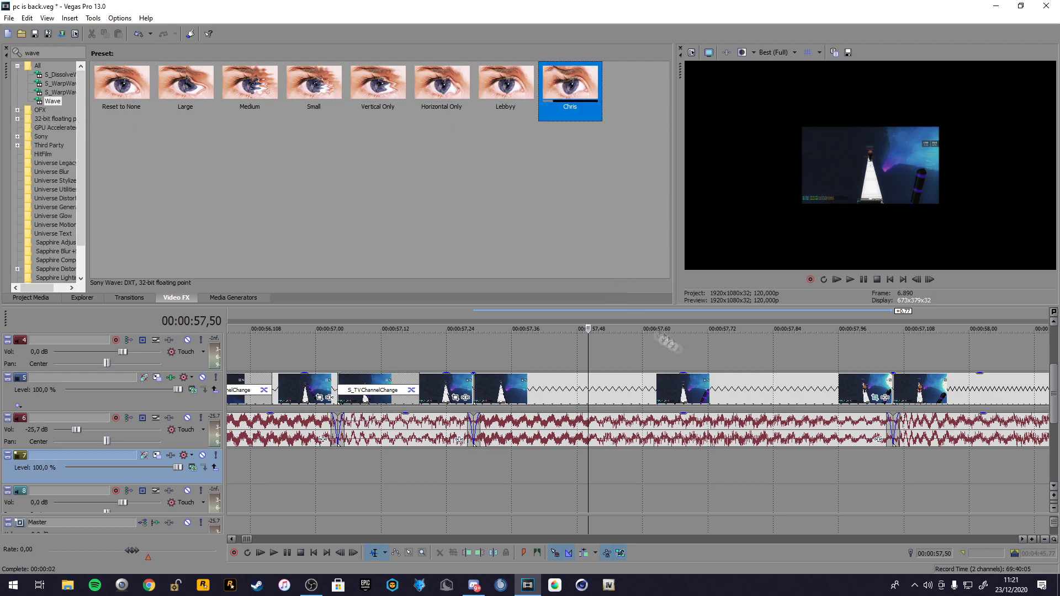
- Apply the Chris Wave preset and push Horizontal phase to its end value 6,283
double_click(569, 82)
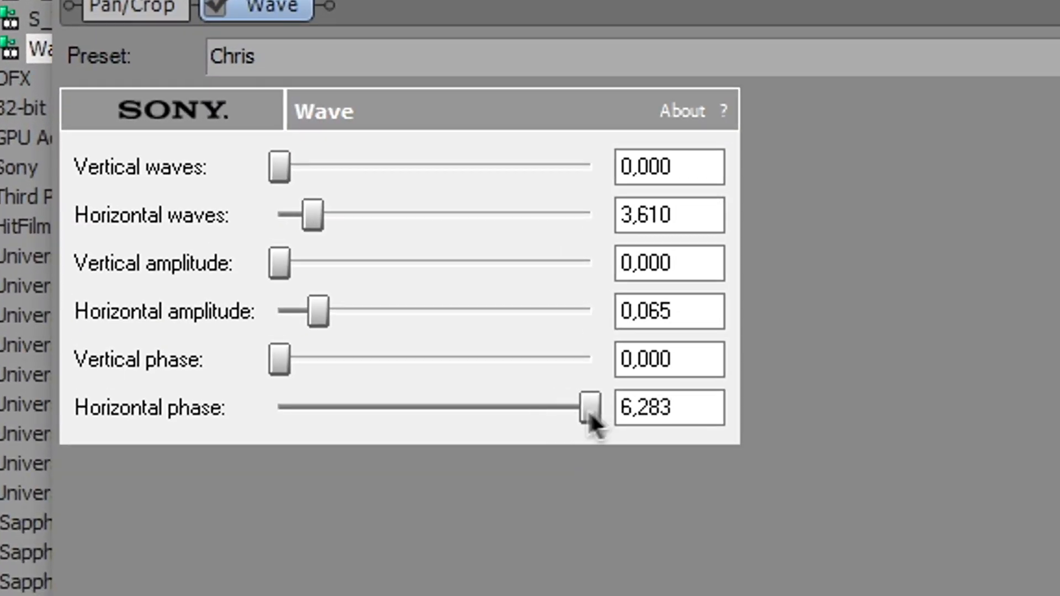
left_click(586, 408)
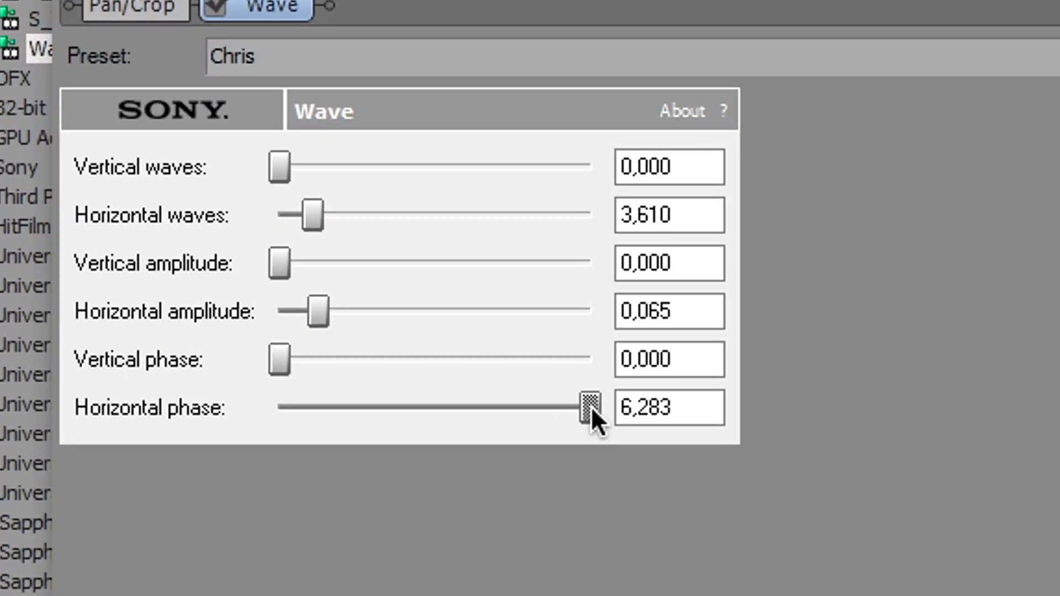
left_click_drag(588, 408, 277, 408)
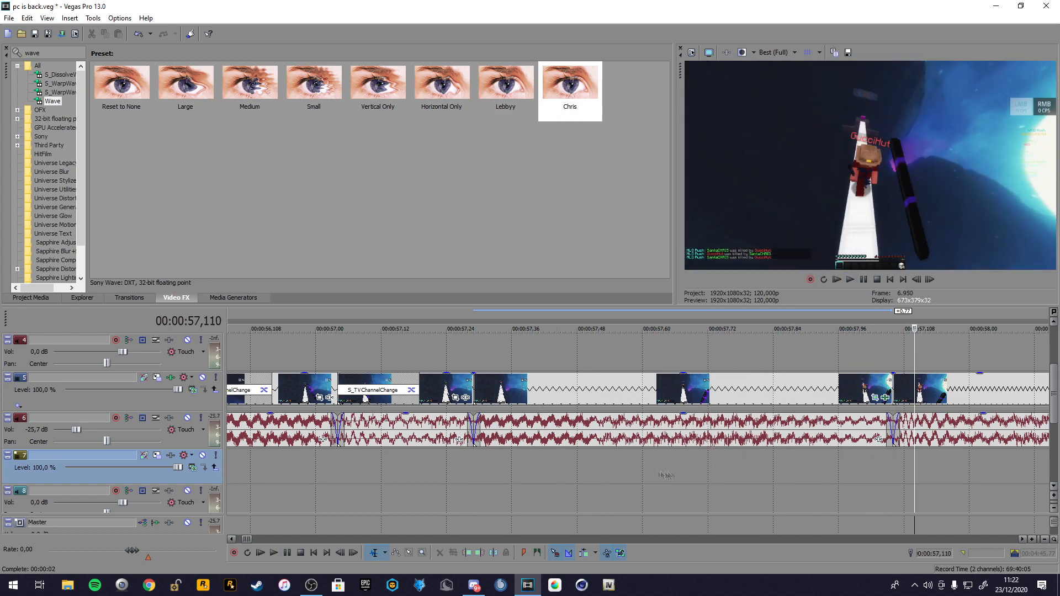
- Add a white Sony Solid Color generator on a track below the waving clip
left_click(602, 329)
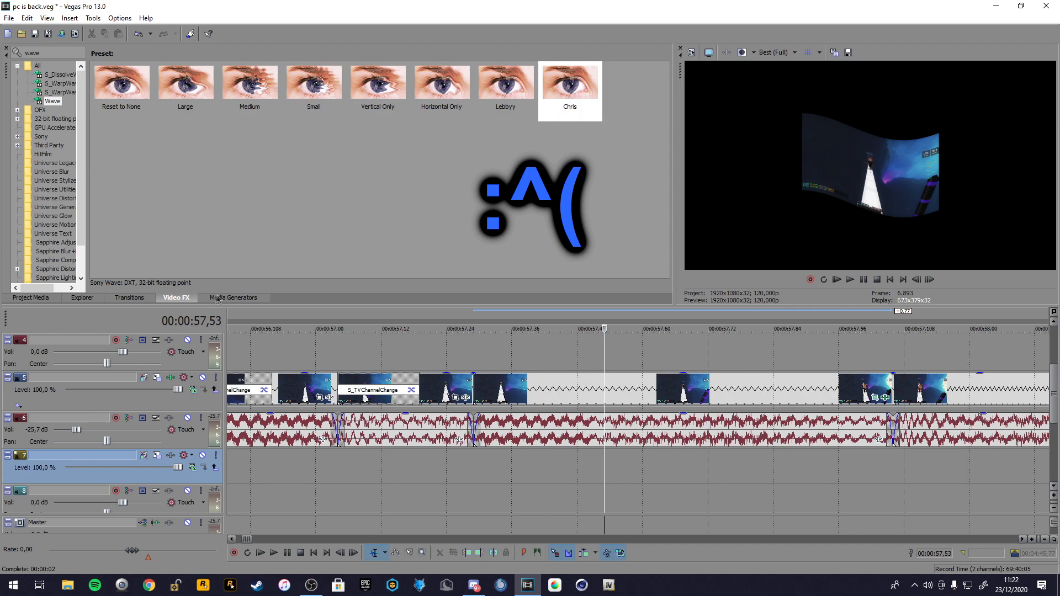
left_click(233, 297)
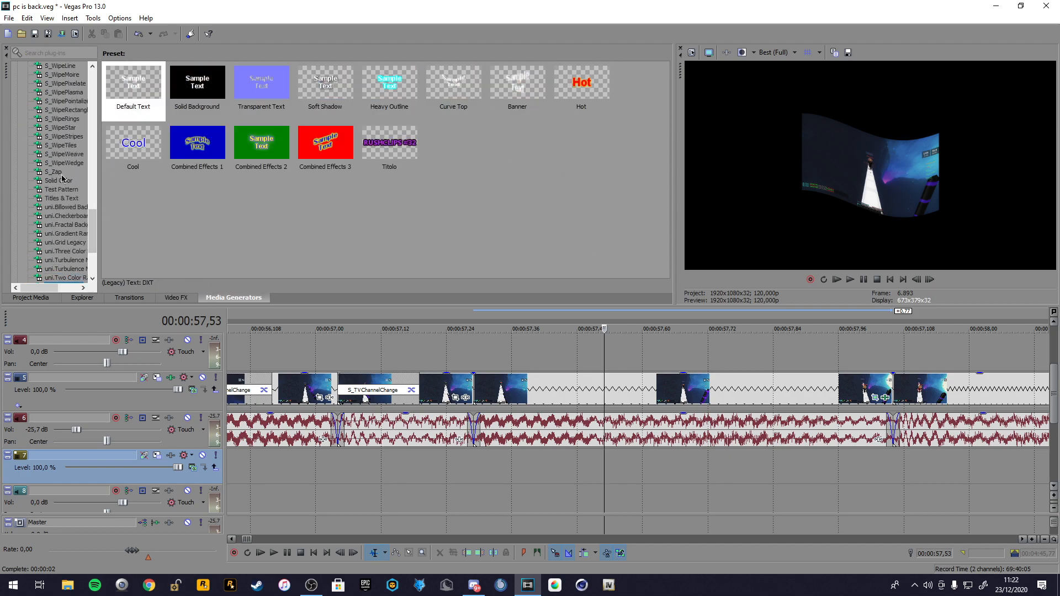
left_click(57, 180)
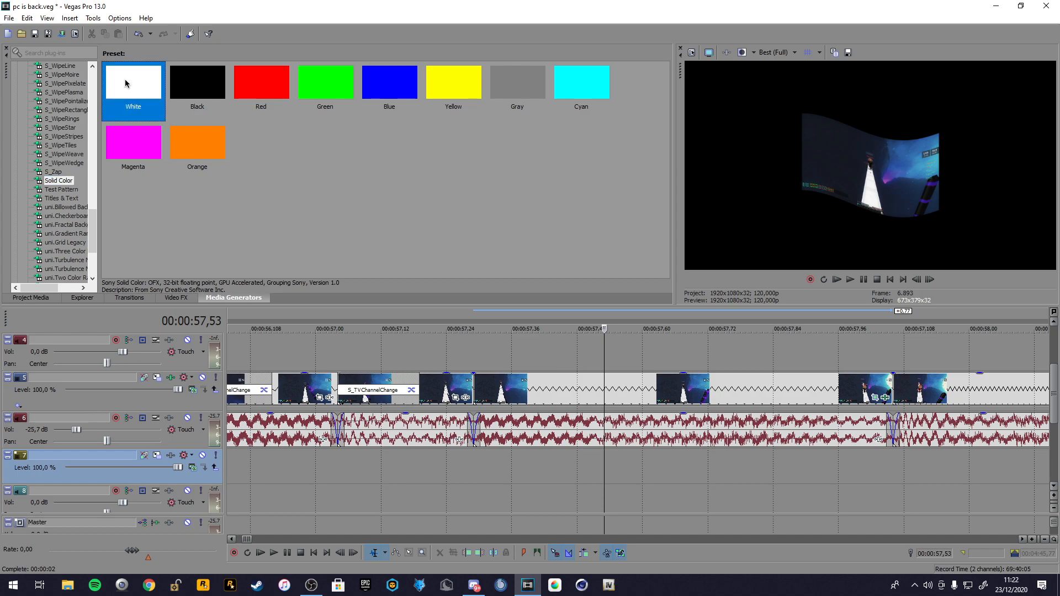
double_click(132, 82)
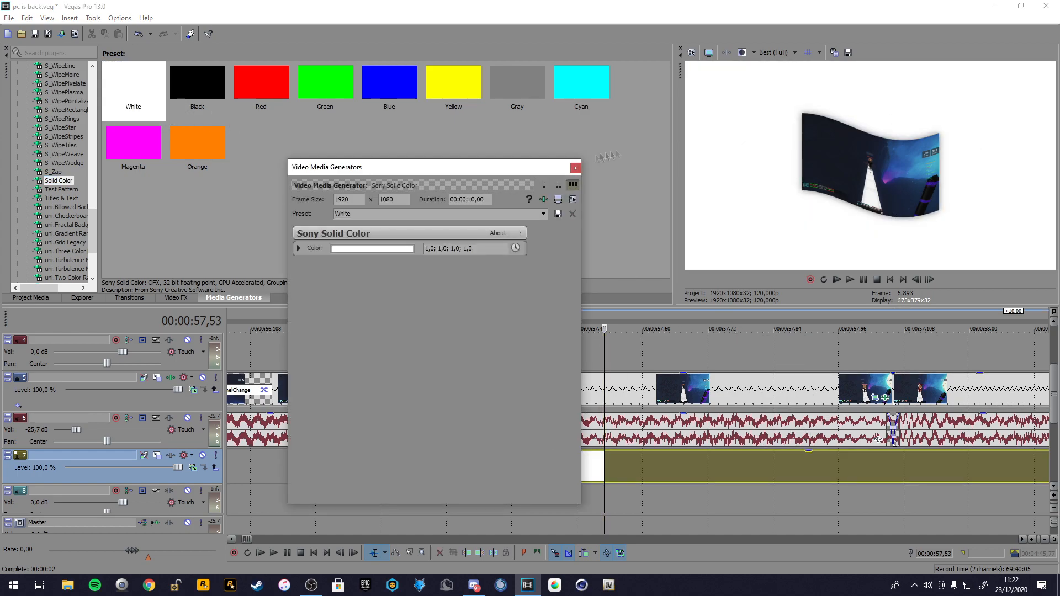
- Replace the white background with a copy of the full-size gameplay footage on the lower track
left_click(574, 168)
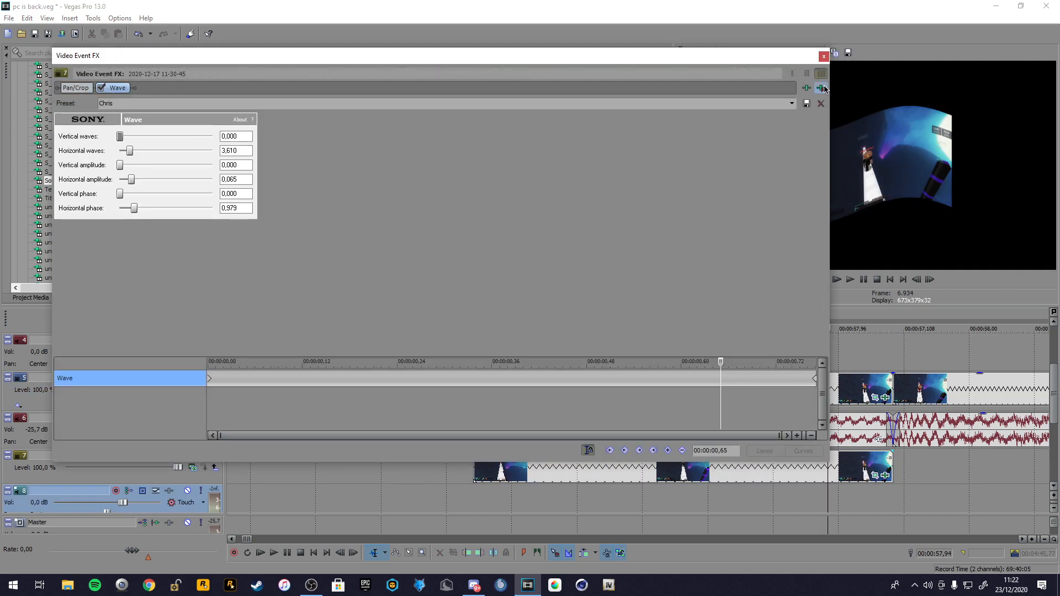
left_click(74, 89)
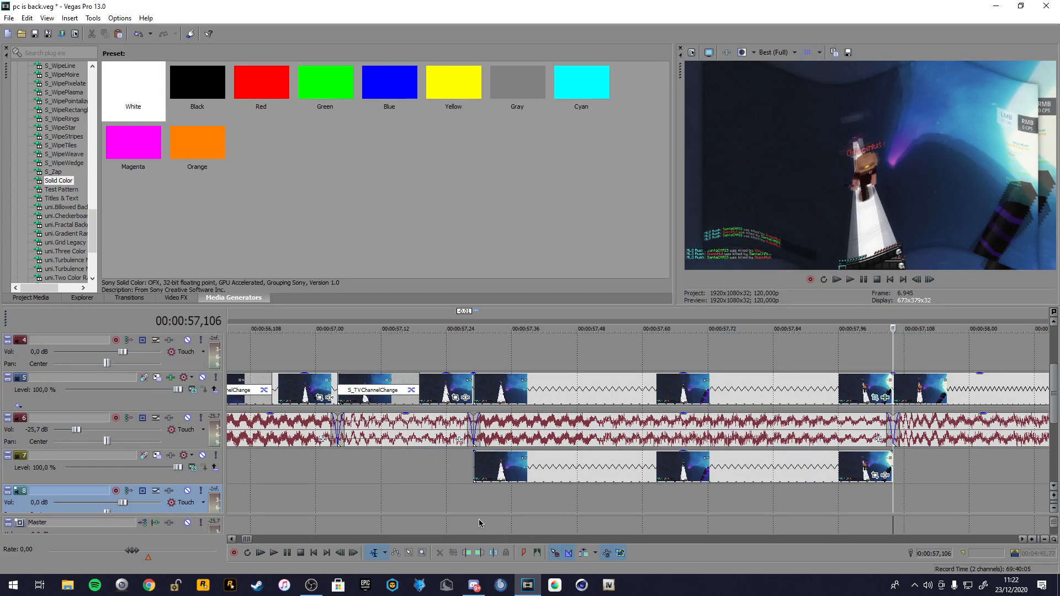
- Apply the Defocus preset to the background footage so it appears blurred
left_click(272, 552)
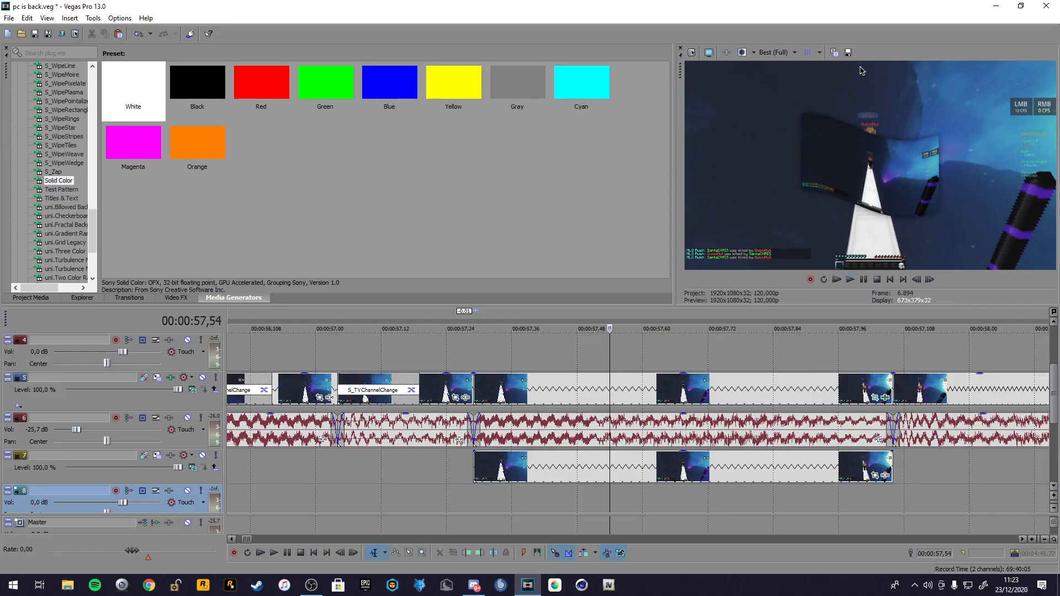
mouse_move(122, 305)
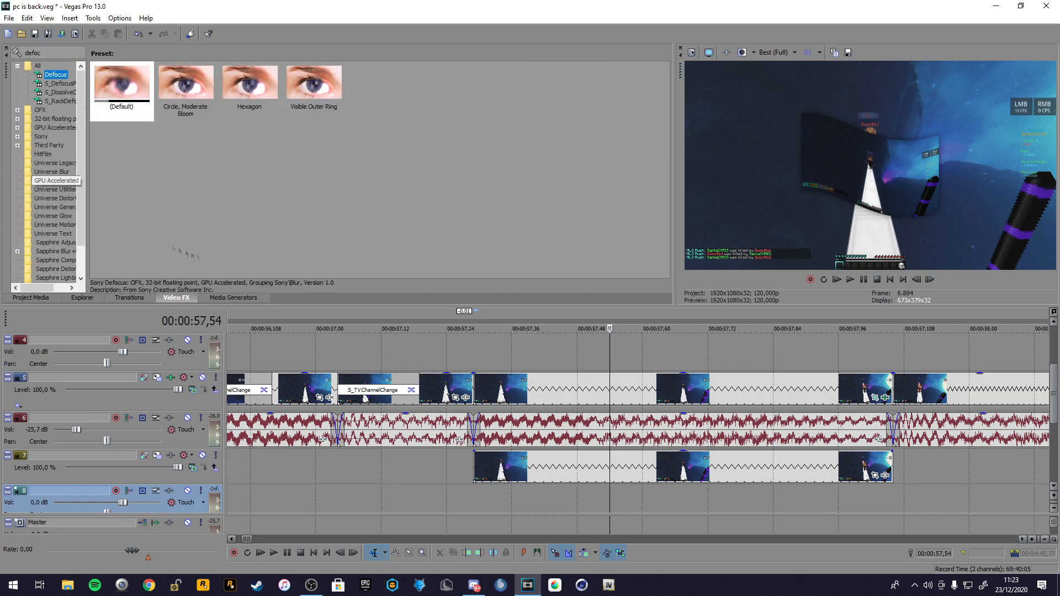
left_click(122, 83)
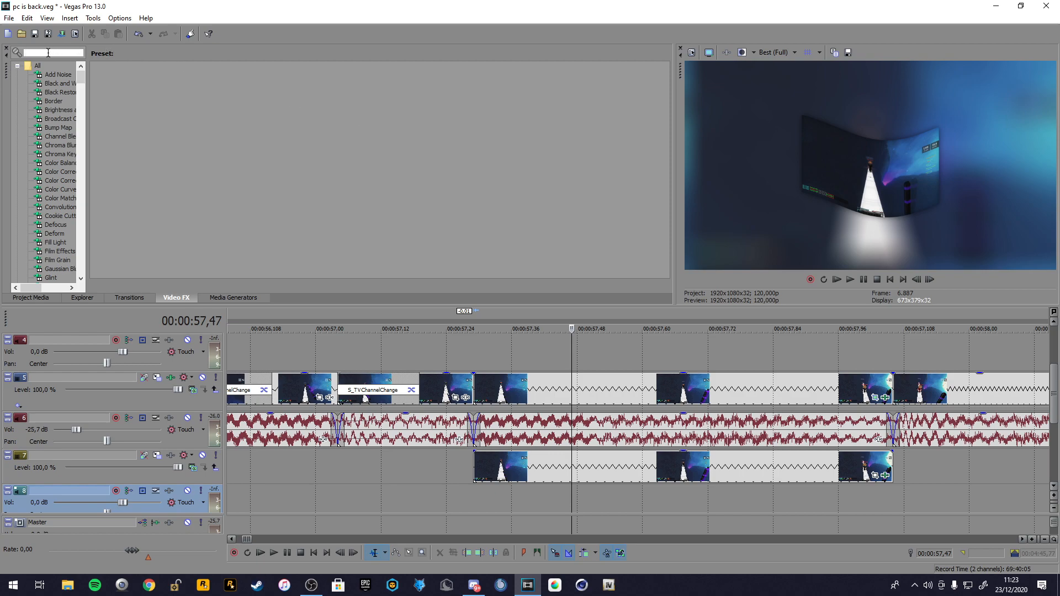
- Apply the uni.Ecto Default preset to the waving clip for a bright blue edge glow
type("uni.e")
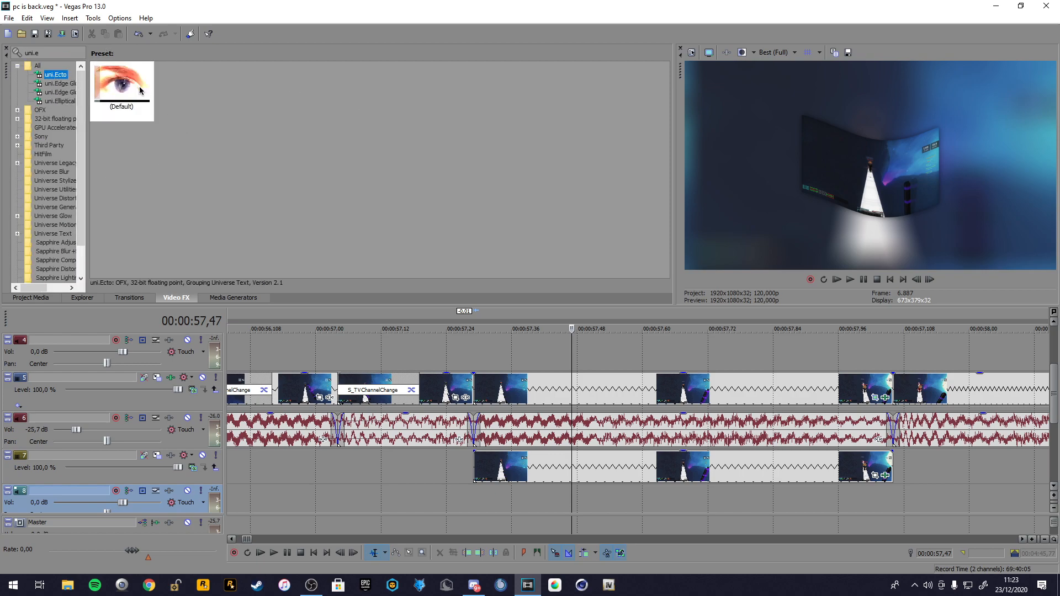
double_click(121, 81)
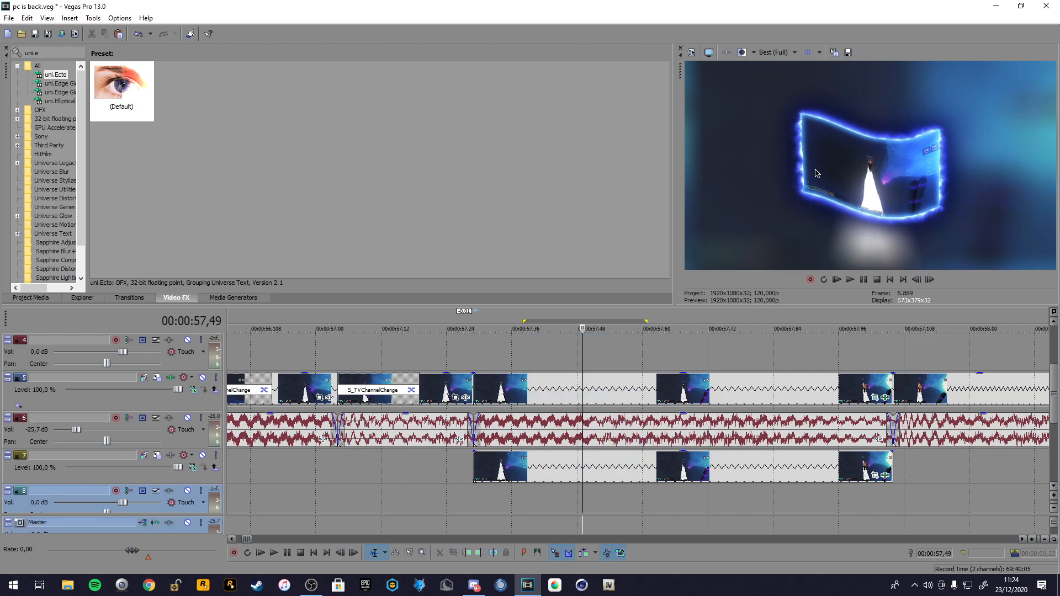
left_click(849, 280)
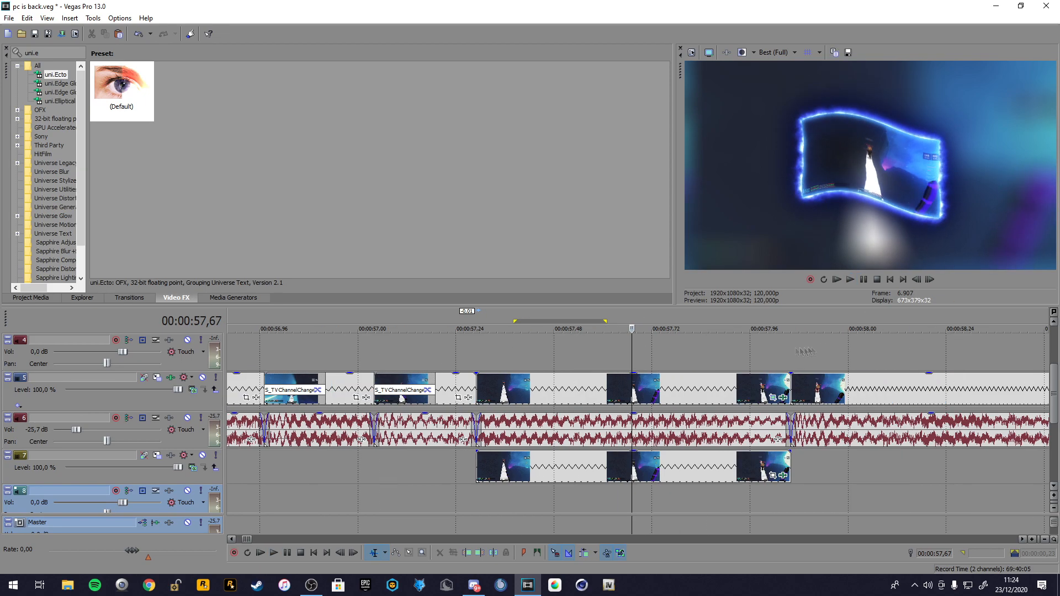
- Add the EZAM FishEye Shift (2) shake package to the later sword clip
left_click(273, 553)
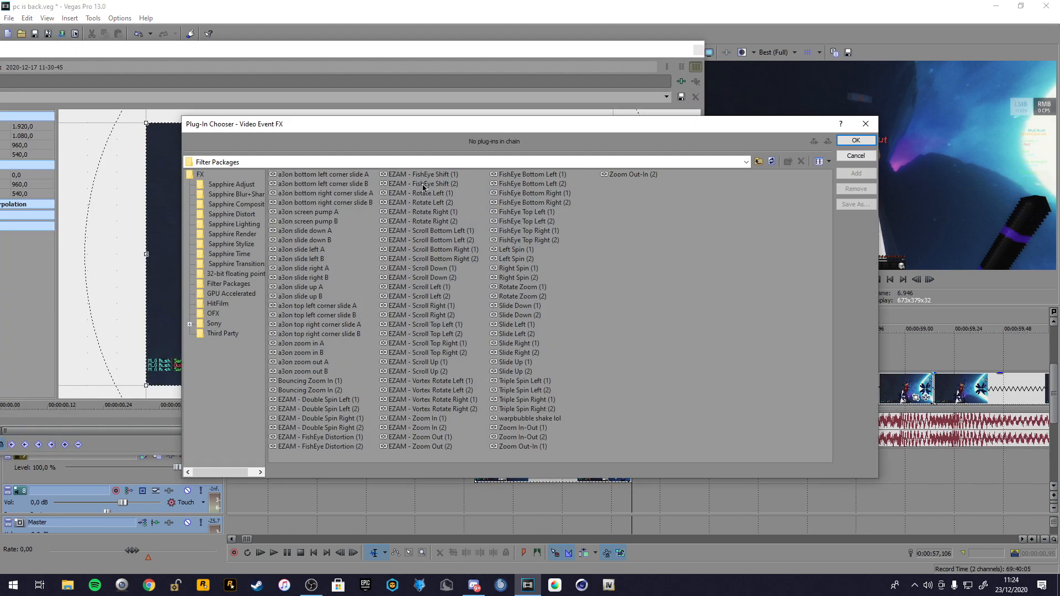
left_click(420, 183)
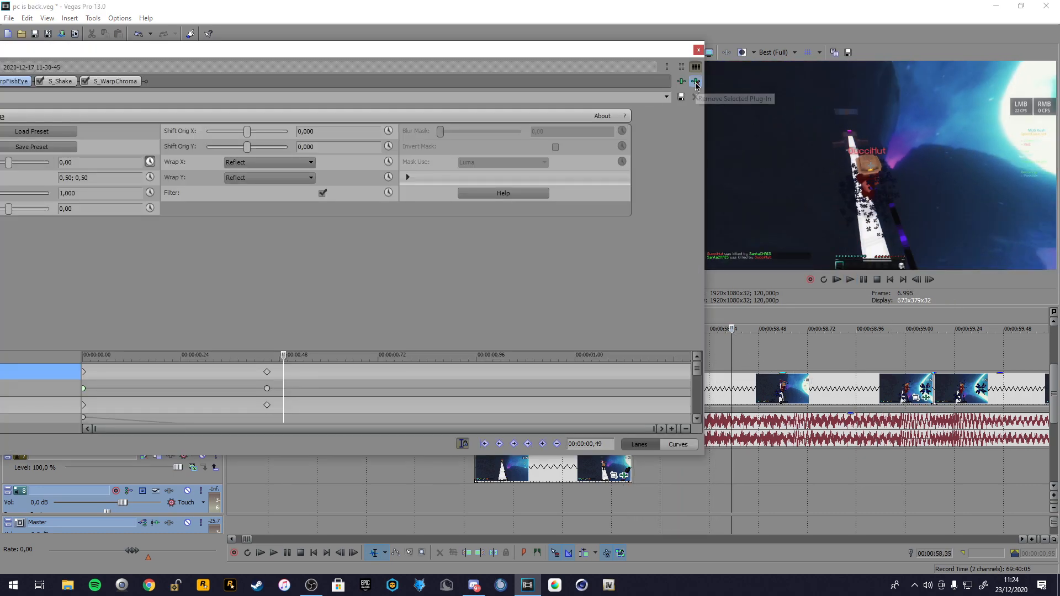
left_click(695, 81)
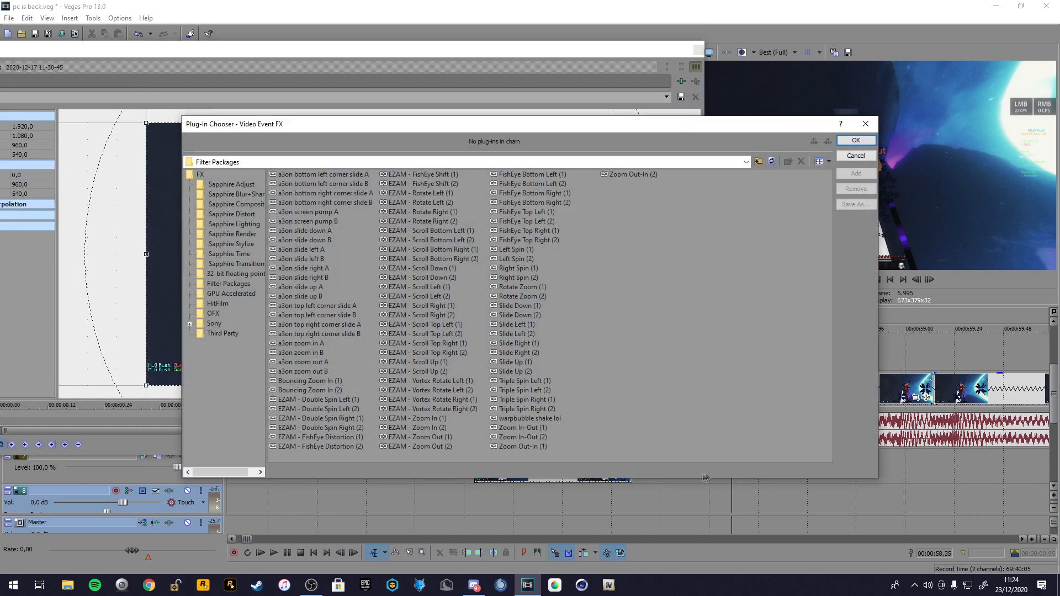
- Set the Rays Color to pure bright red (360; 1,0; 1,0)
left_click(529, 417)
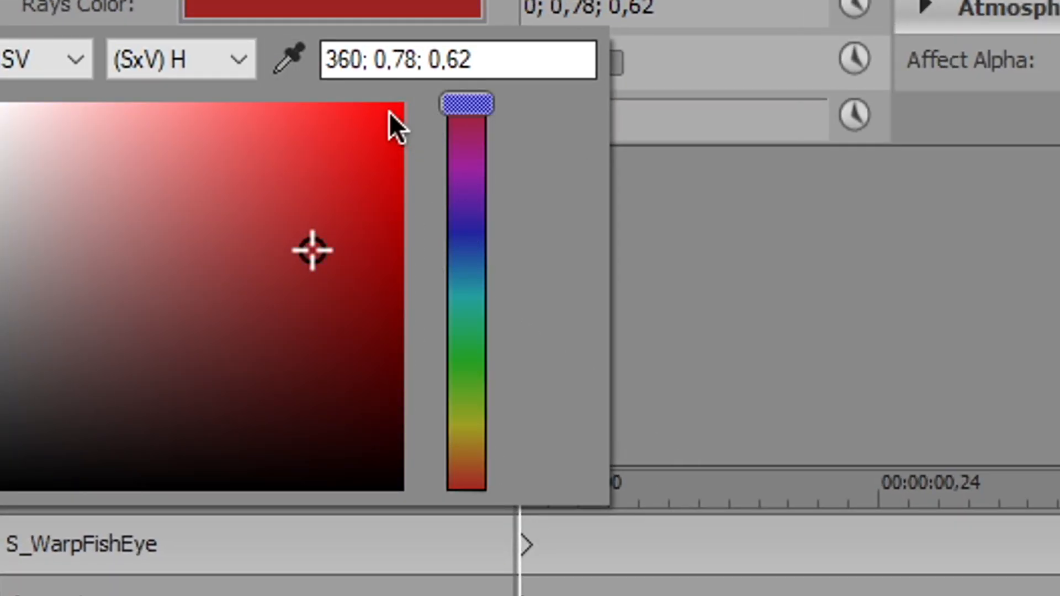
left_click(402, 105)
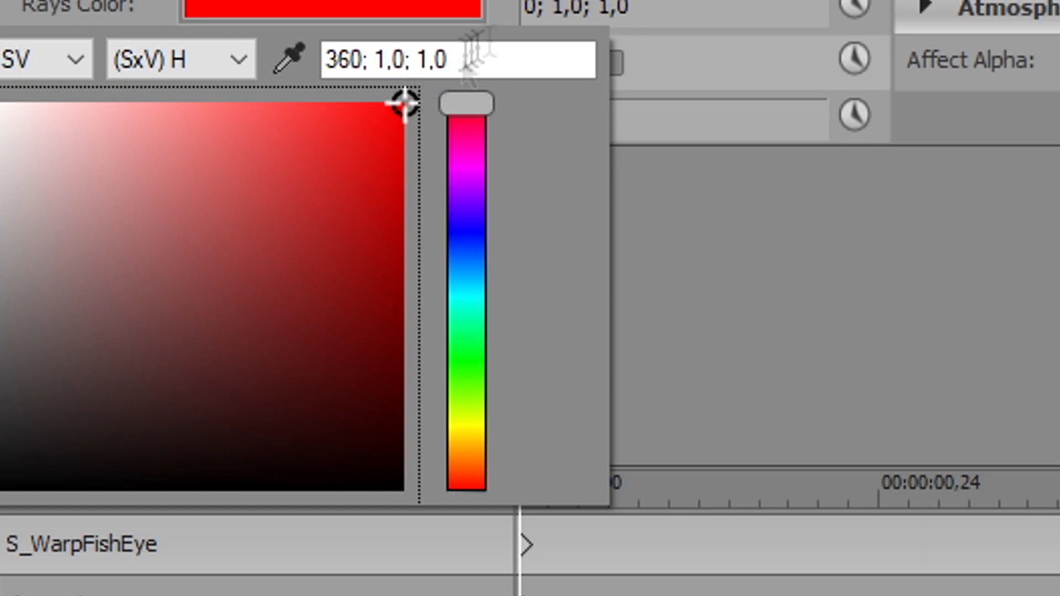